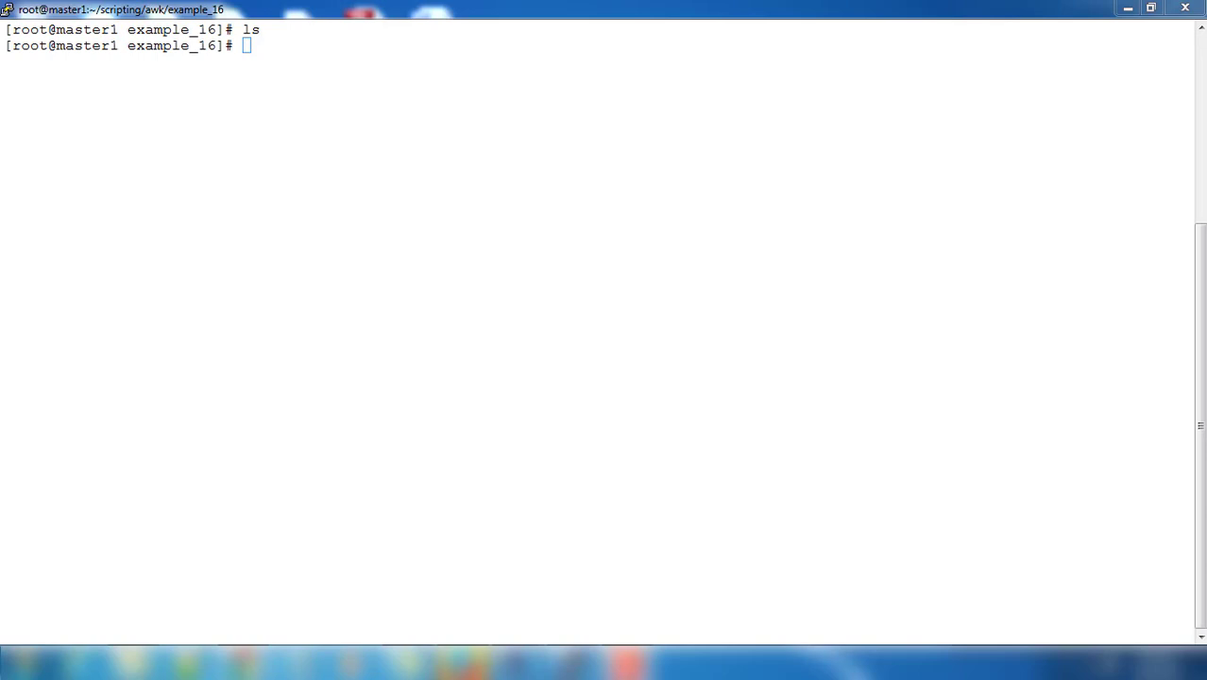
mouse_move(804, 320)
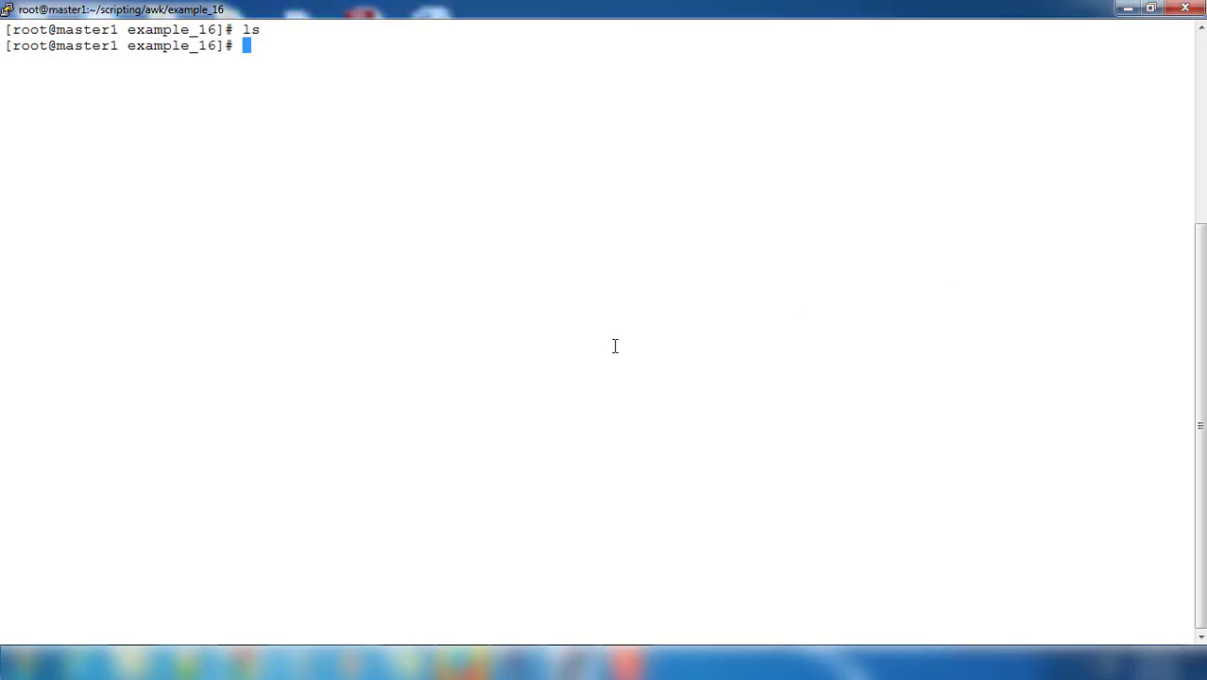
Copy /etc/passwd into the example_16 folder and display it with cat.
type("cp /")
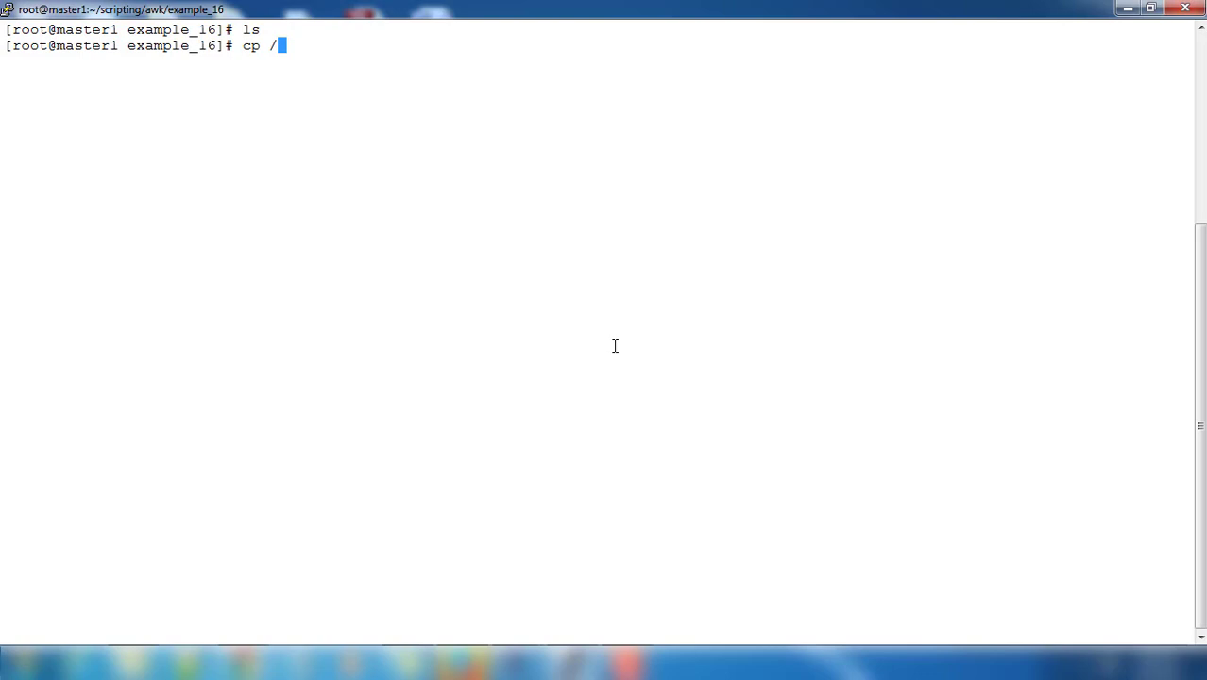
type("etc/pa")
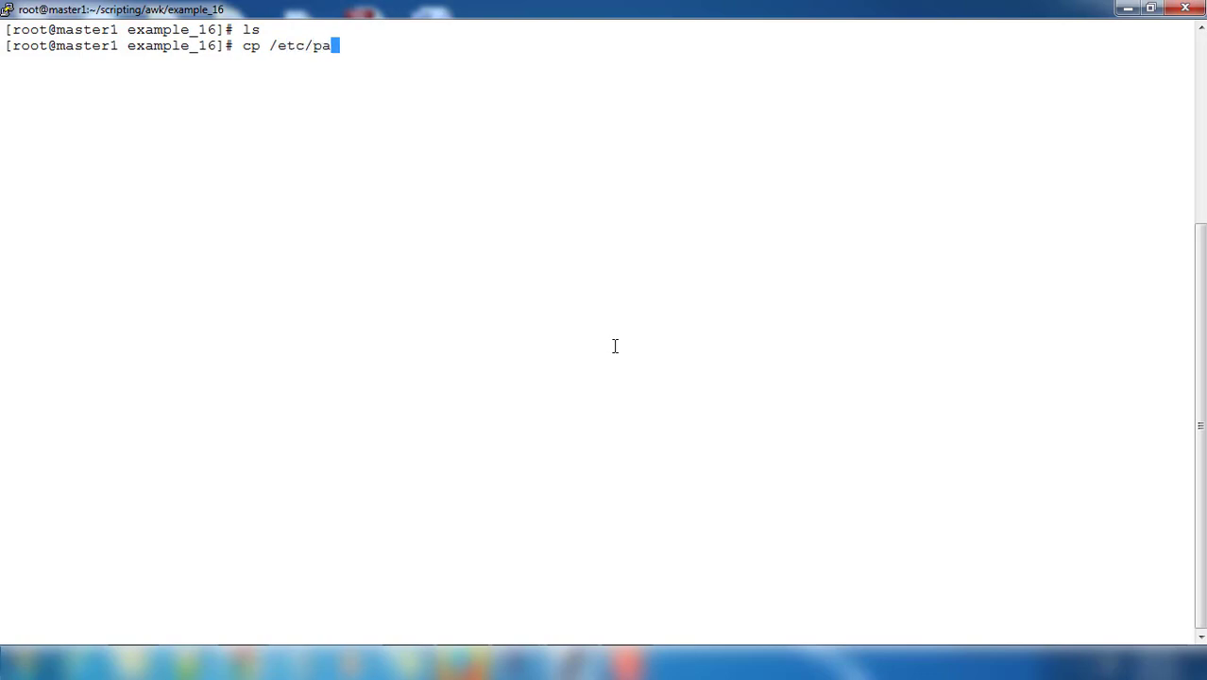
type("sswd .")
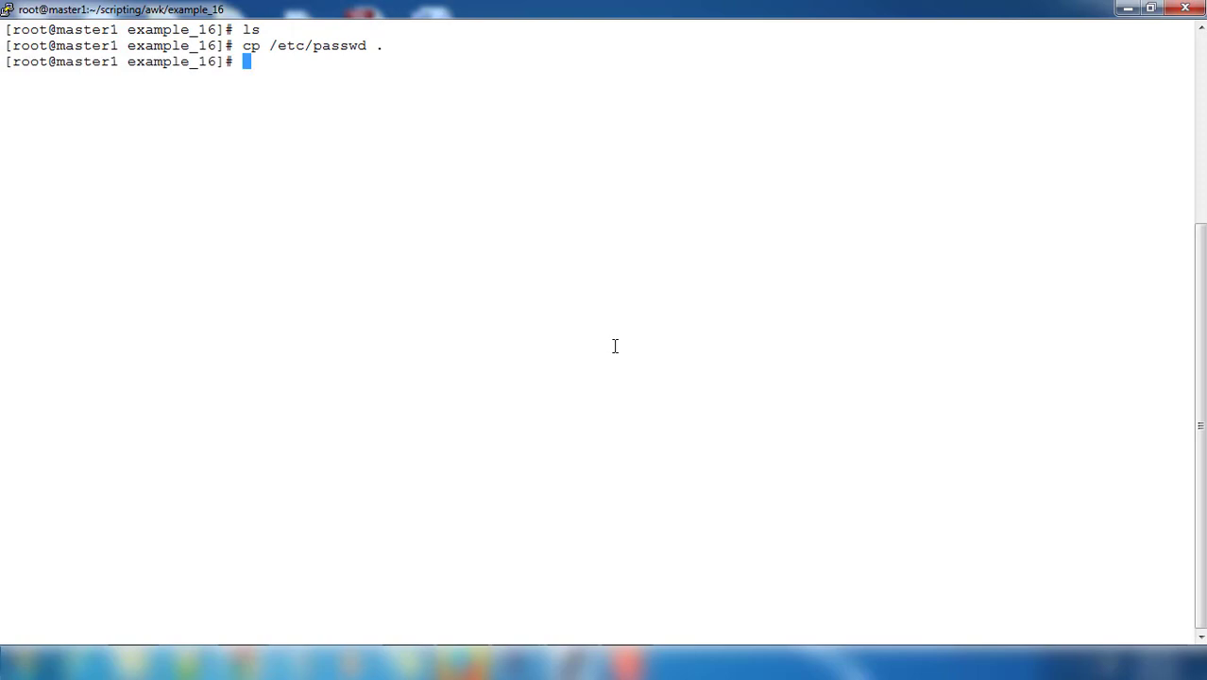
type("cat")
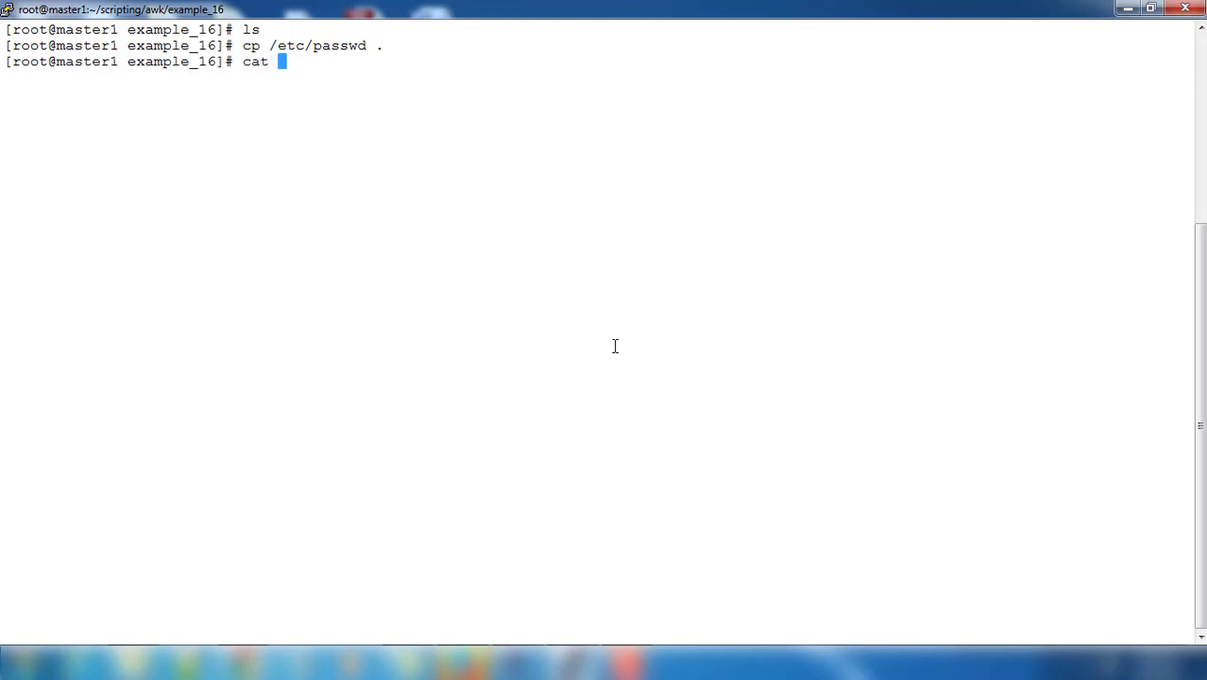
type("passwd")
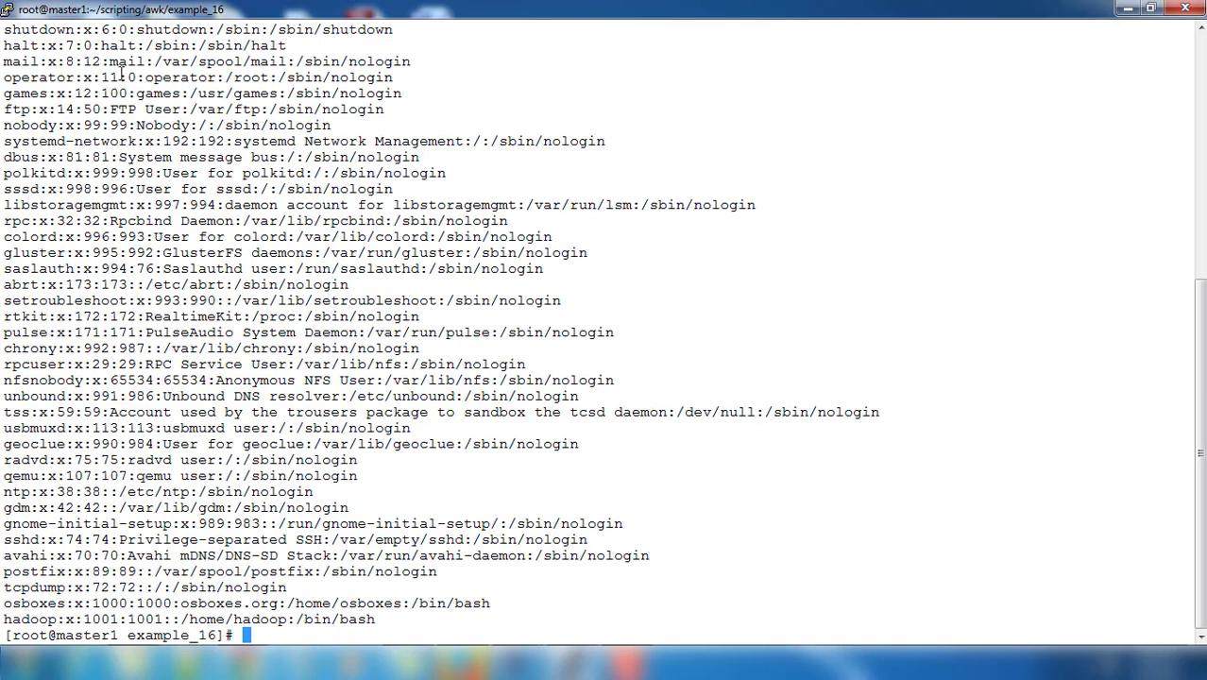
left_click_drag(36, 61, 293, 61)
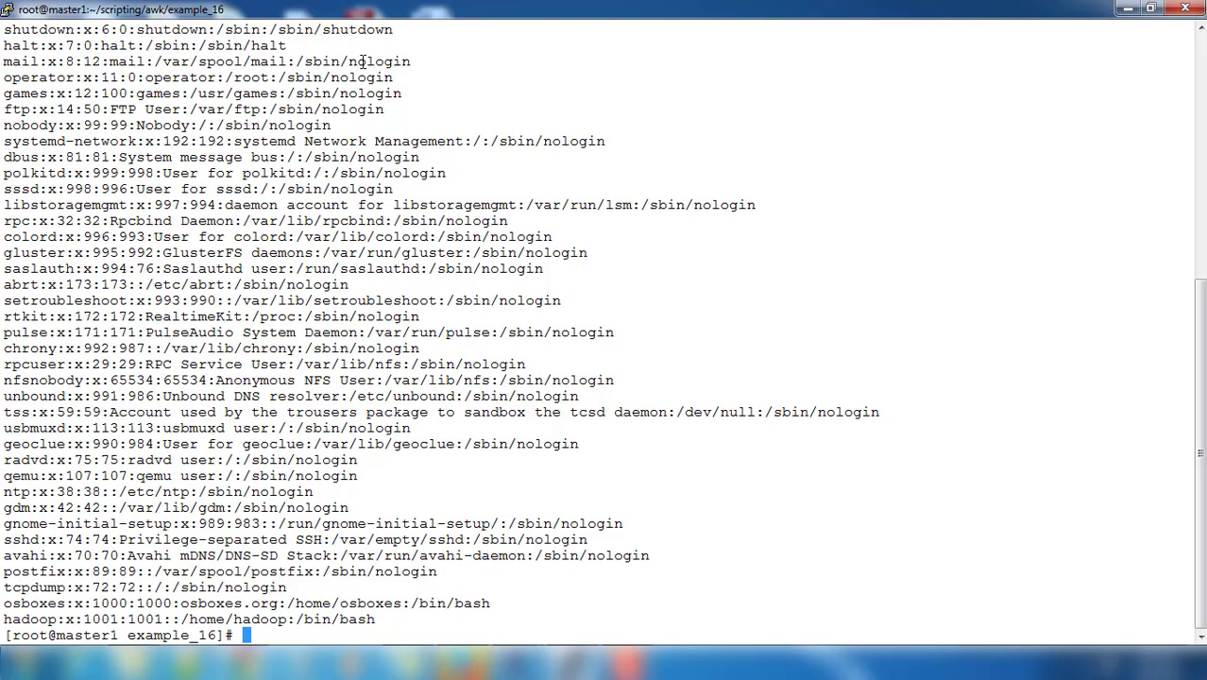
mouse_move(308, 212)
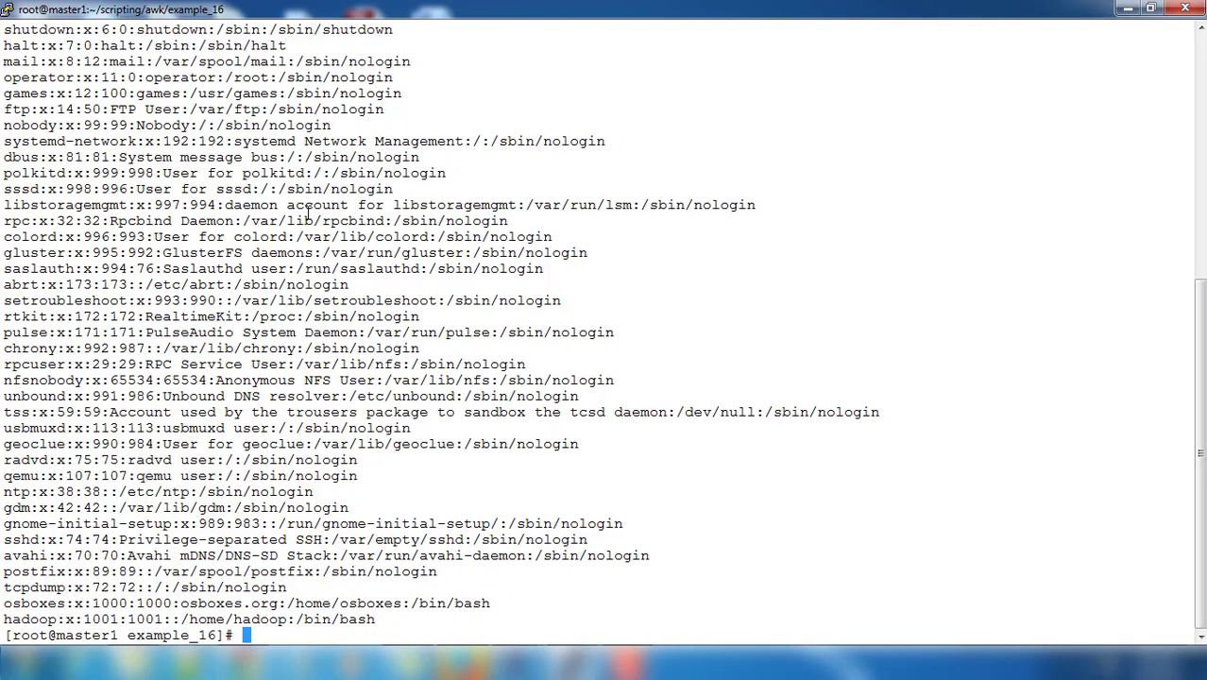
mouse_move(59, 484)
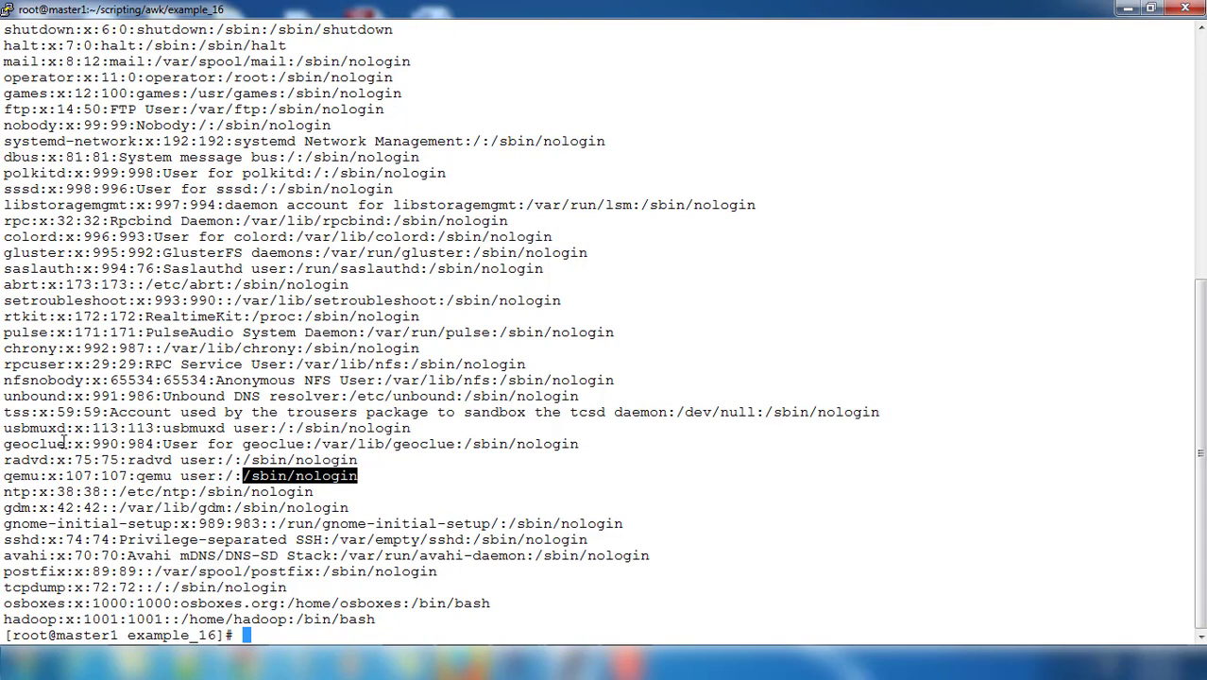
left_click(66, 444)
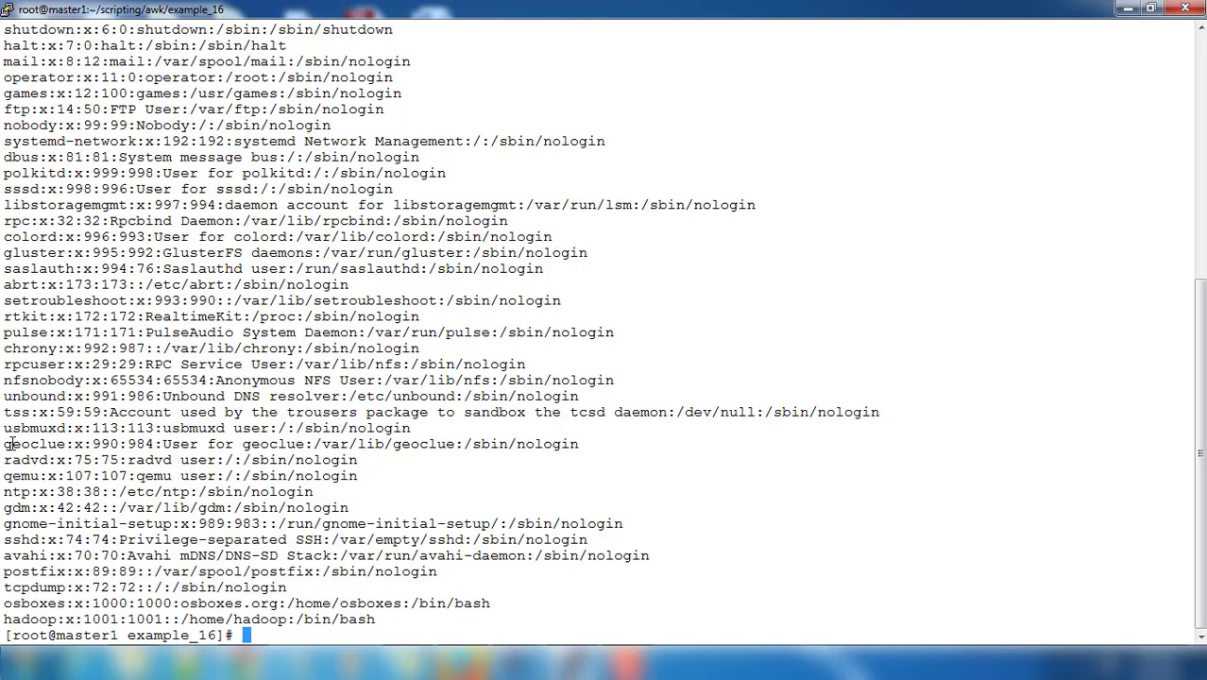
double_click(34, 444)
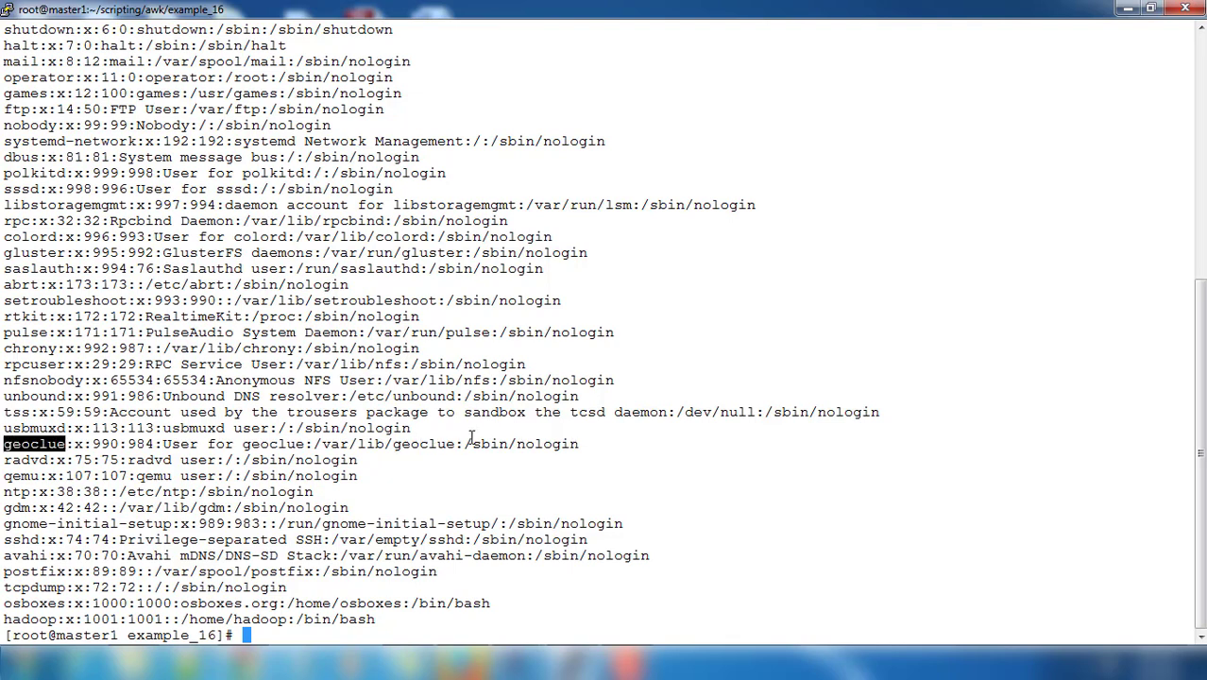
mouse_move(572, 442)
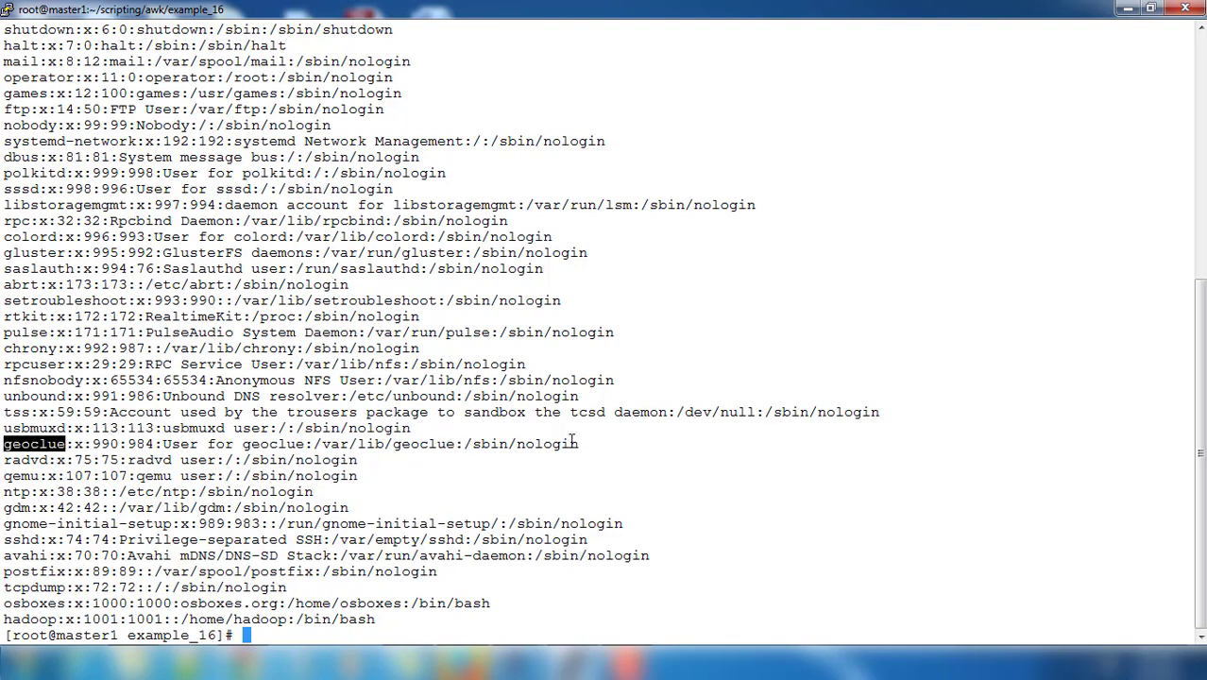
double_click(520, 444)
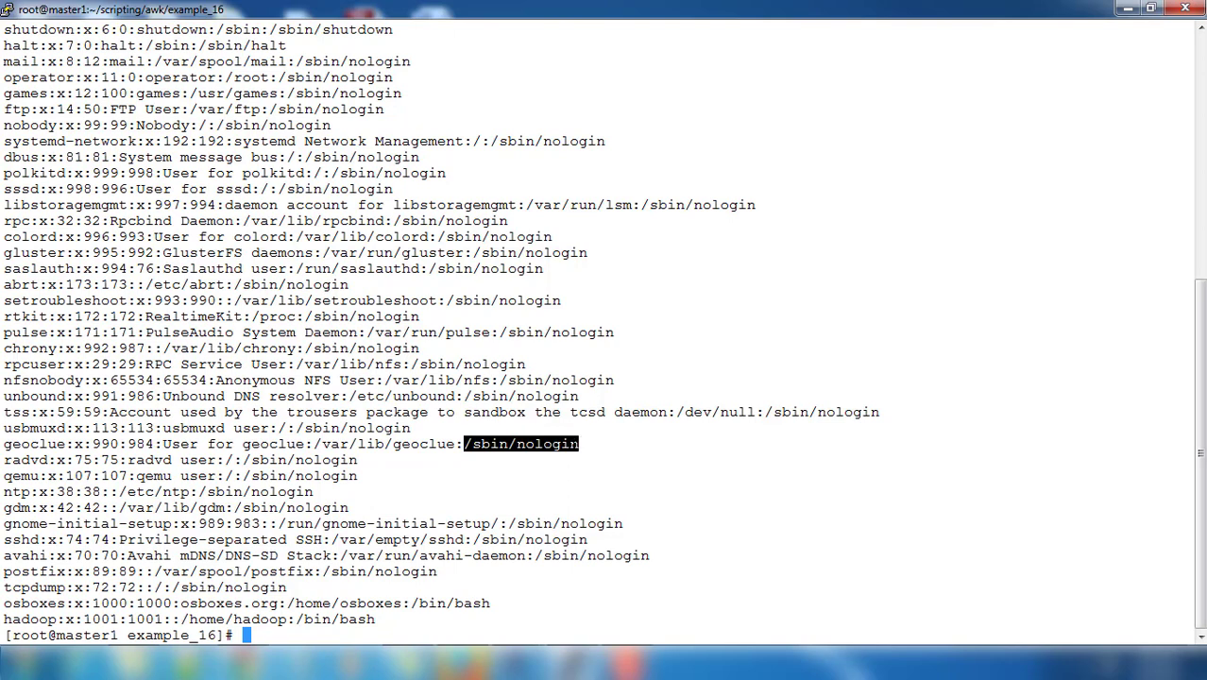
mouse_move(568, 475)
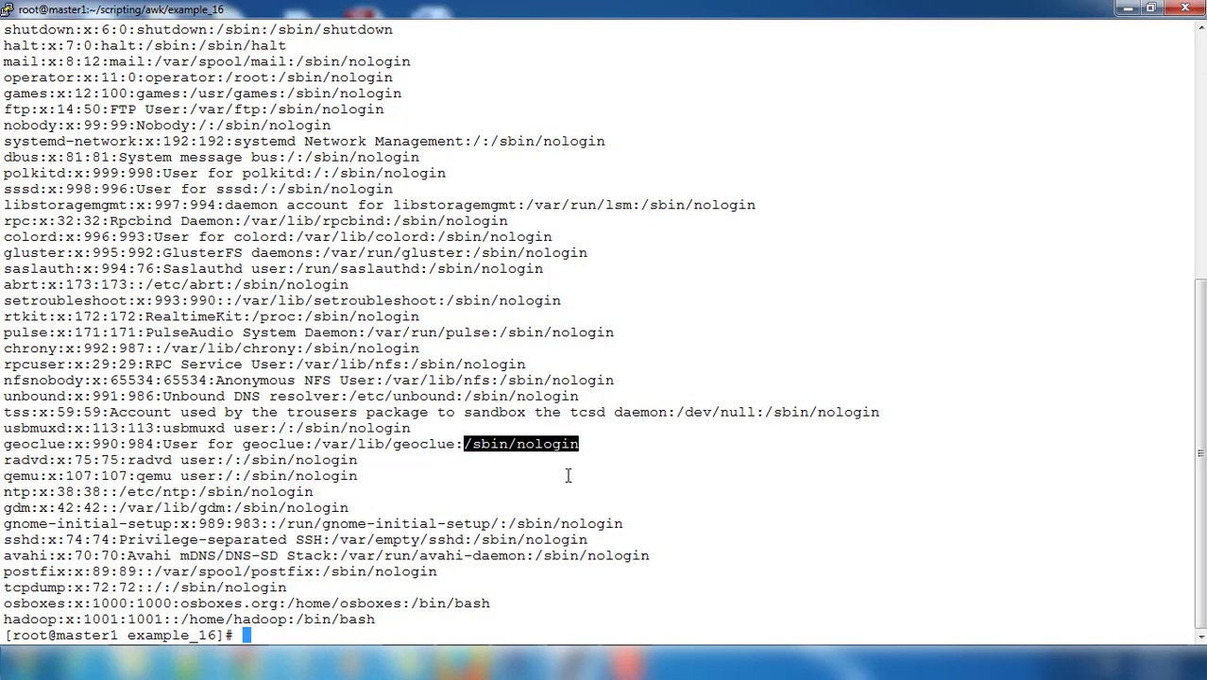
Write awk 'BEGIN{FS=":"} { print $1,$NF }' to print each passwd username and shell.
type("ca")
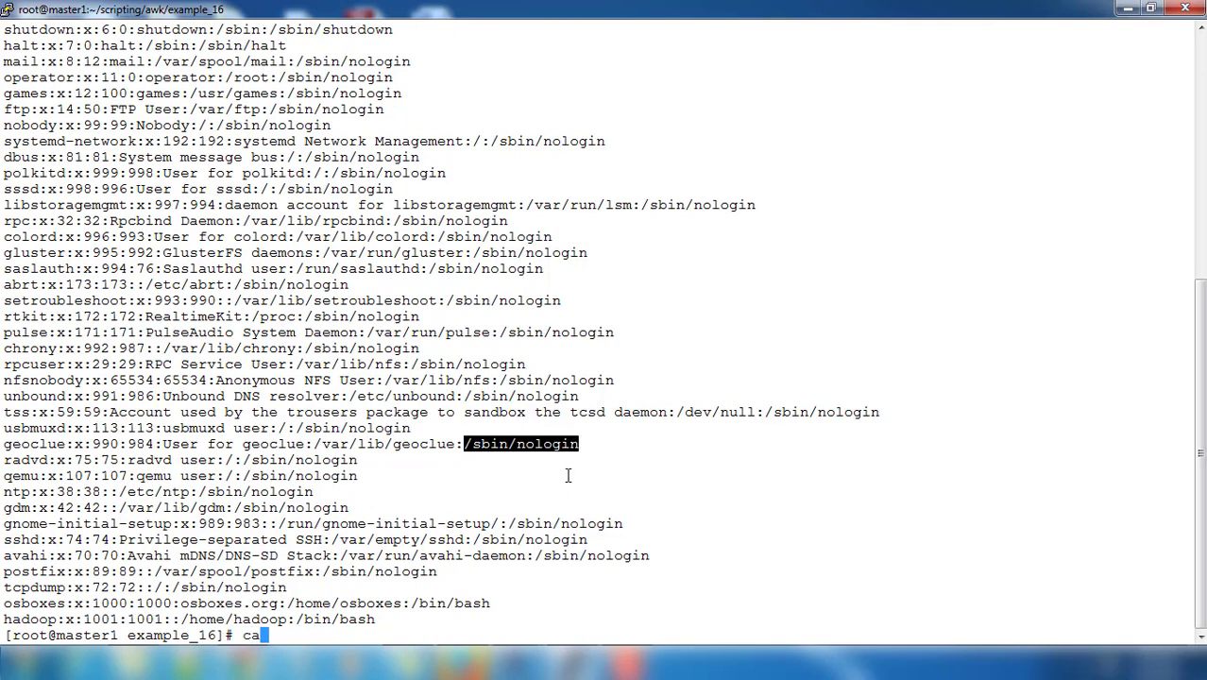
type("wk")
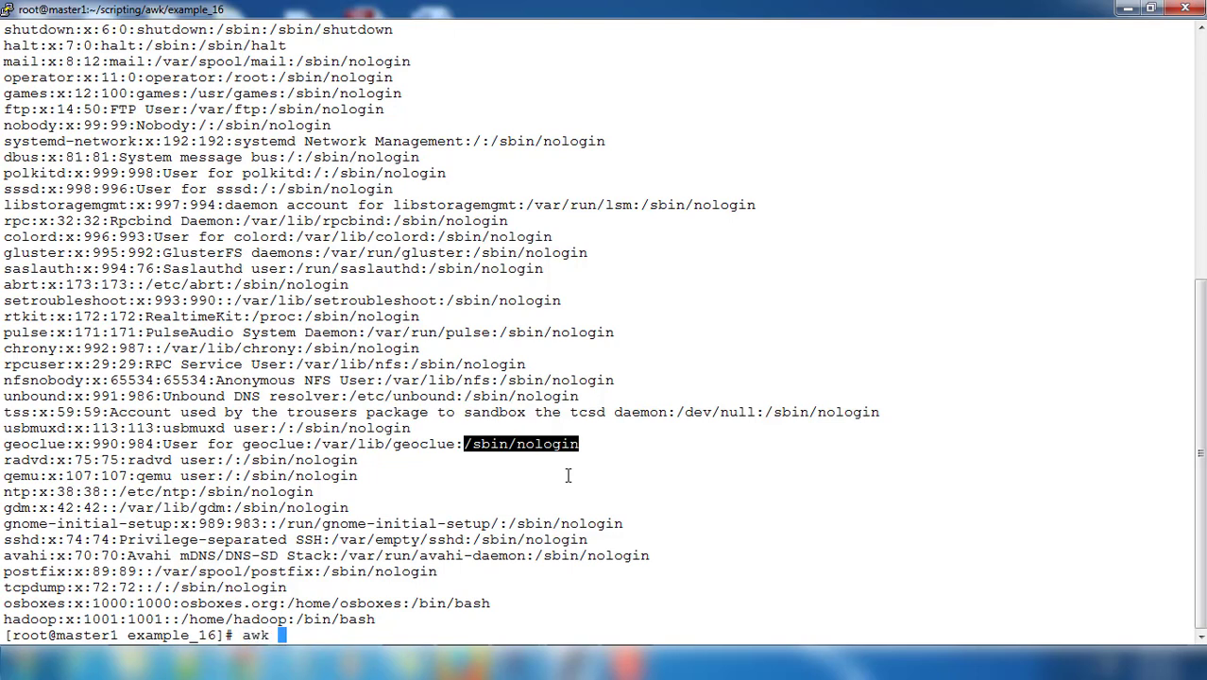
type("'BEGIN")
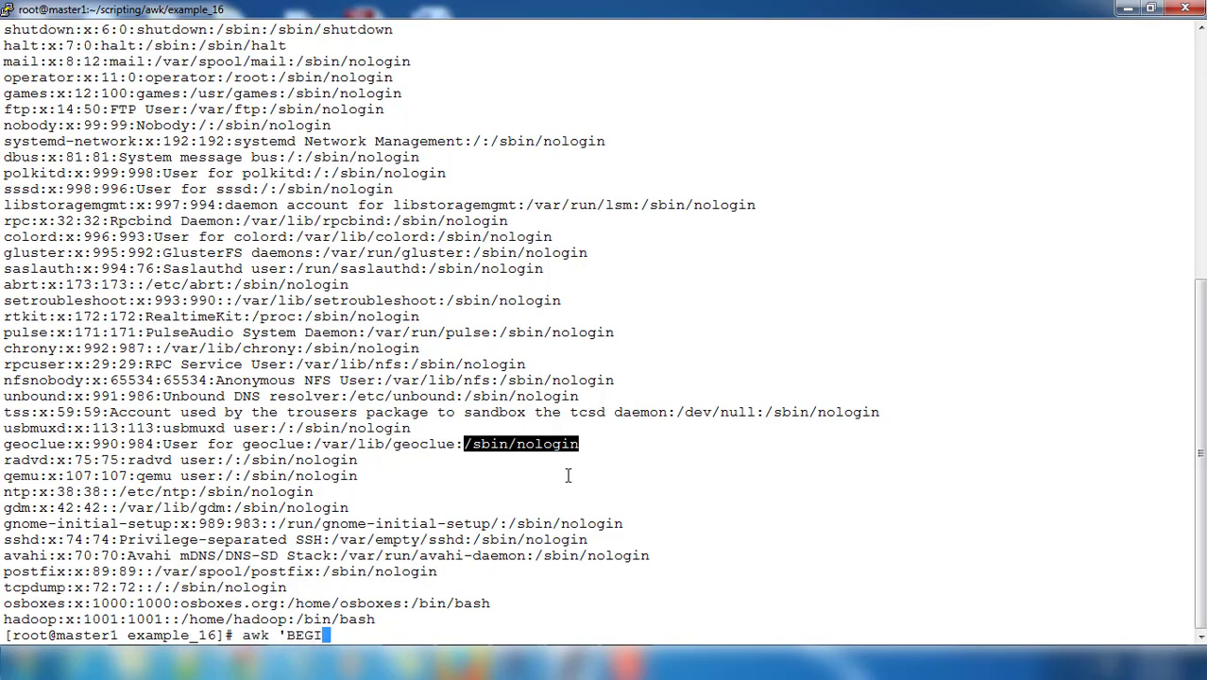
type("N{FS=")
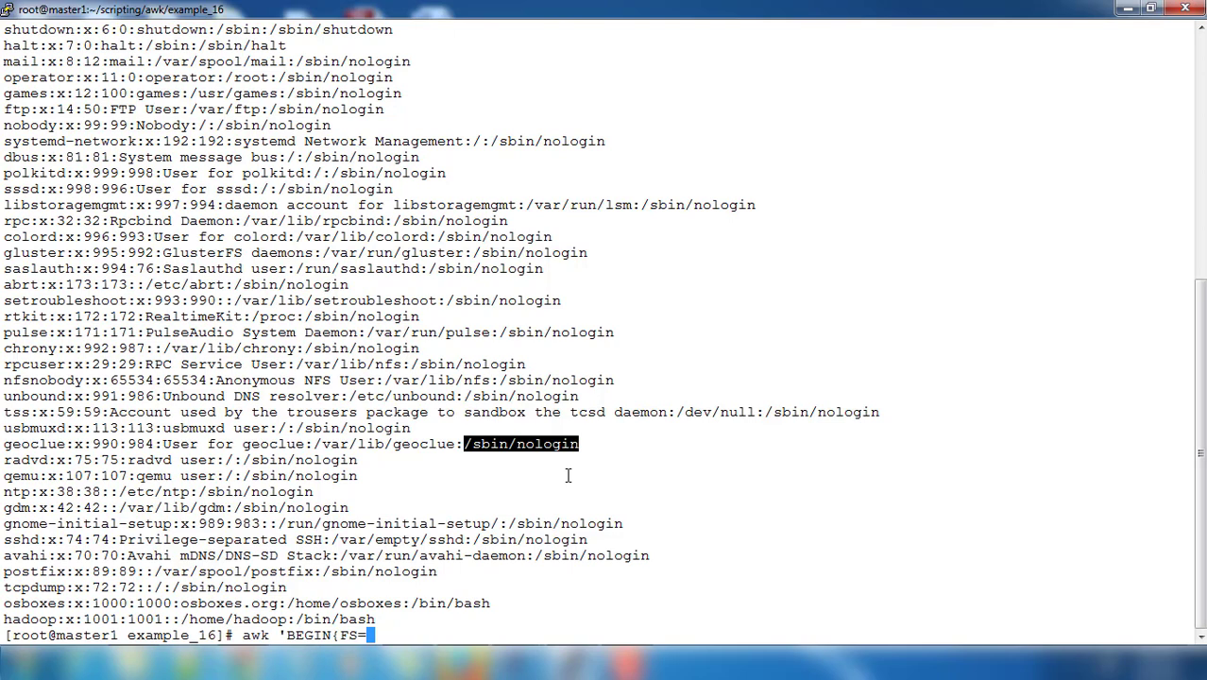
type("\"")
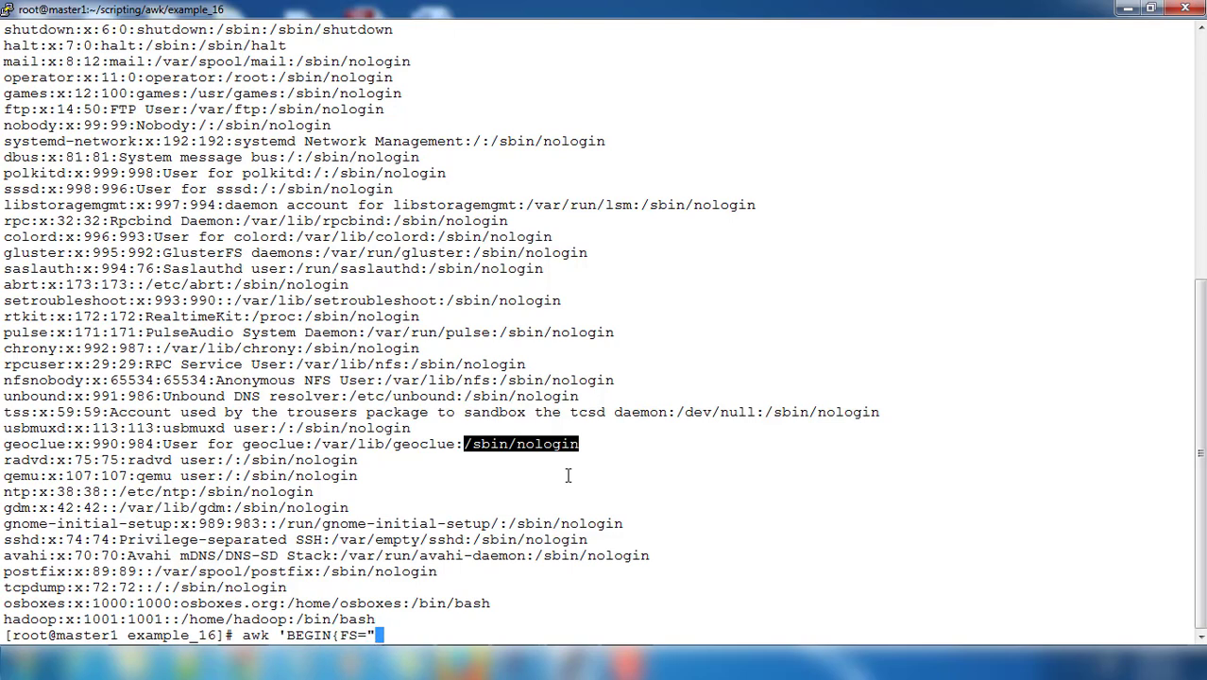
type(":")
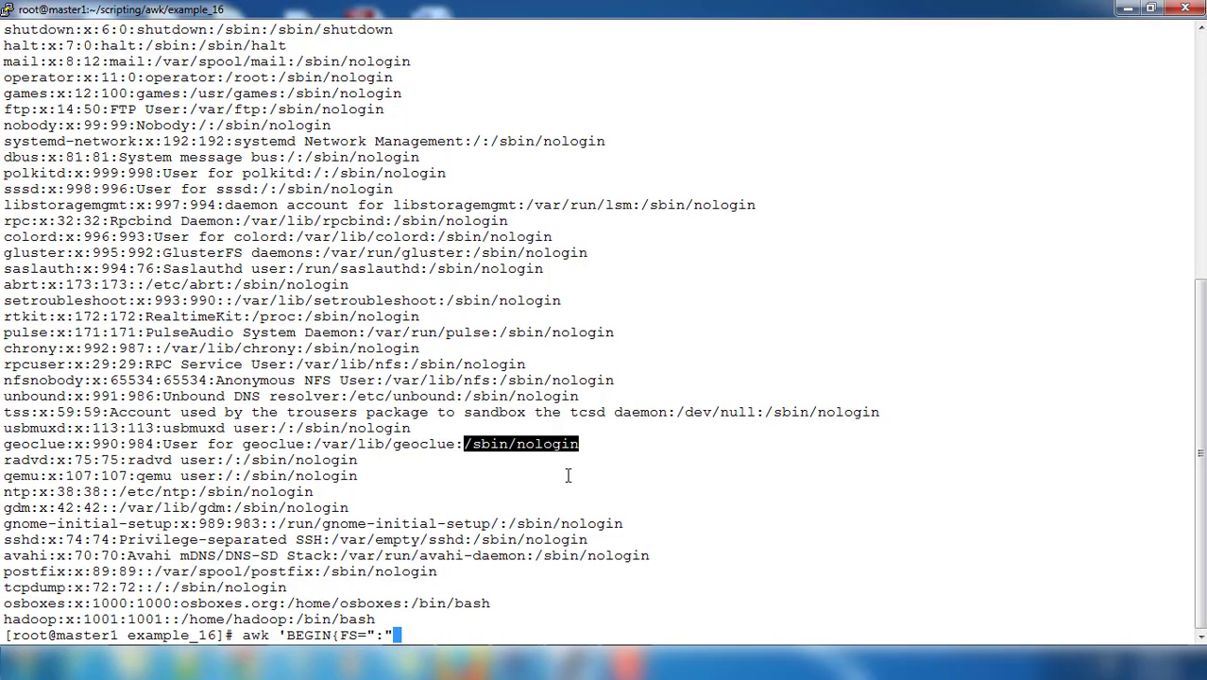
type("} {")
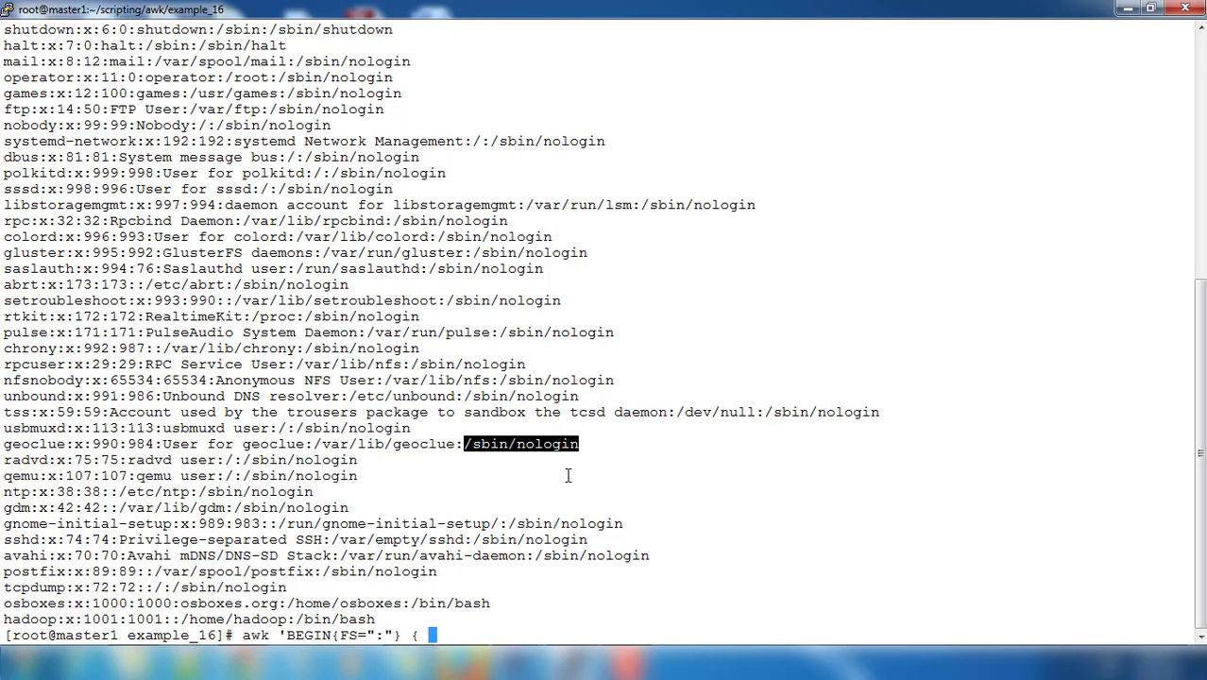
type("p")
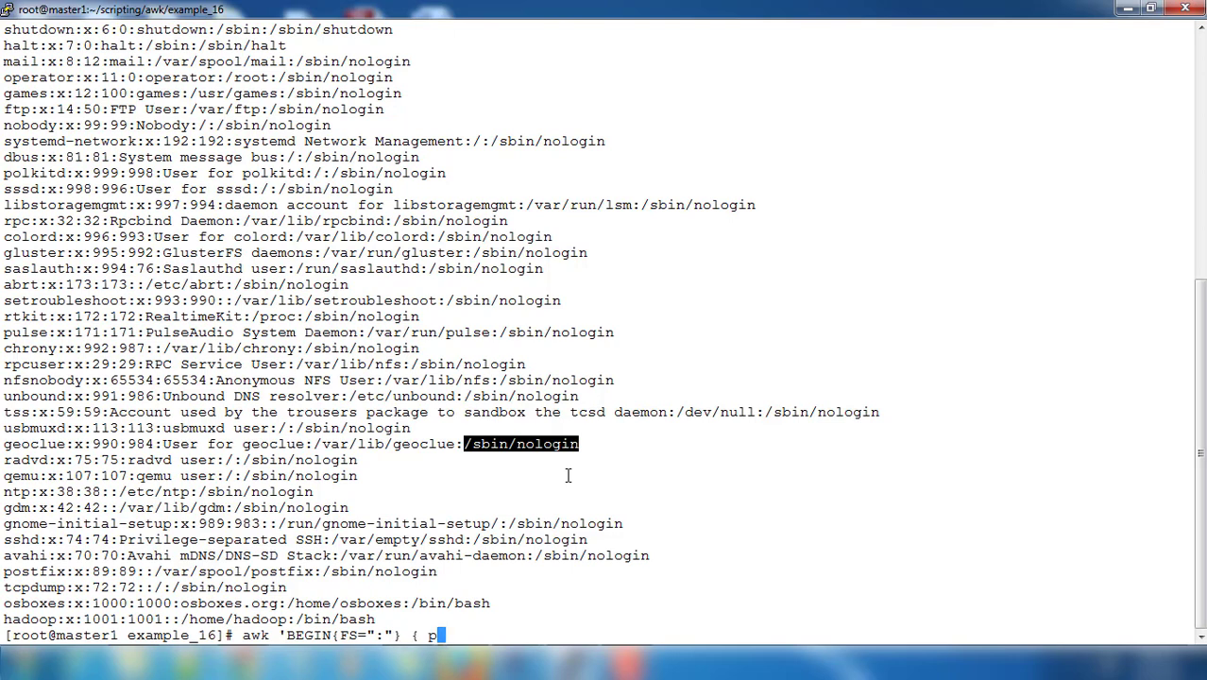
type("rint $")
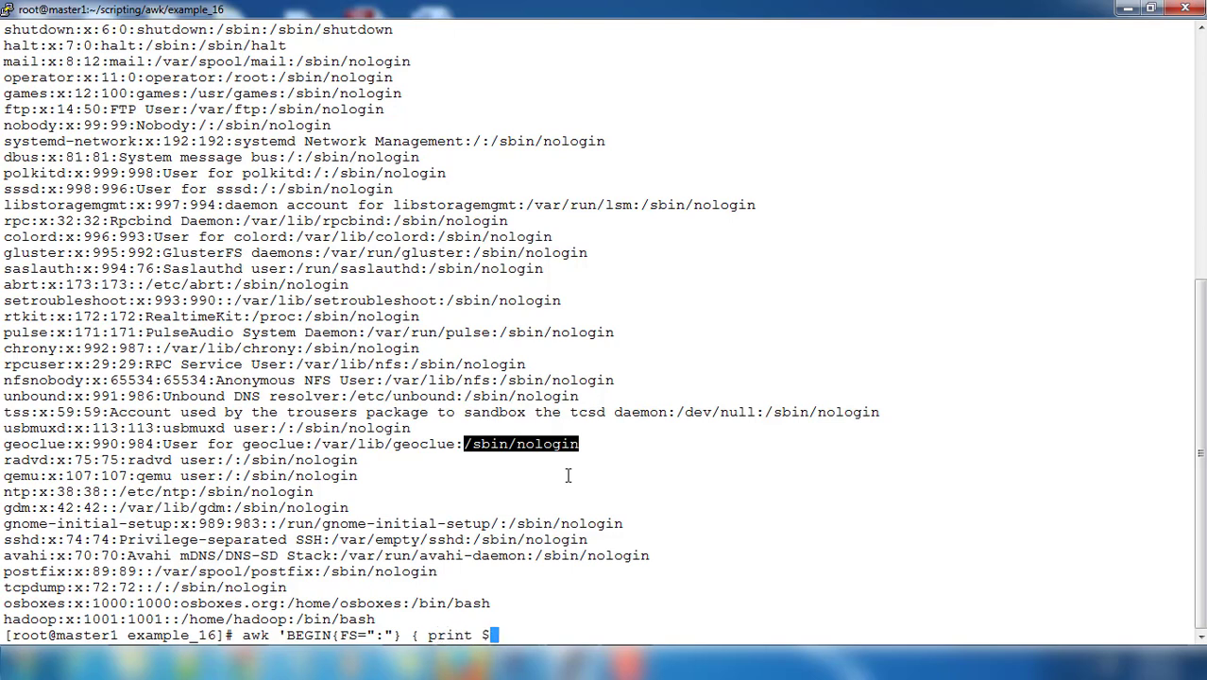
type("1,$NF")
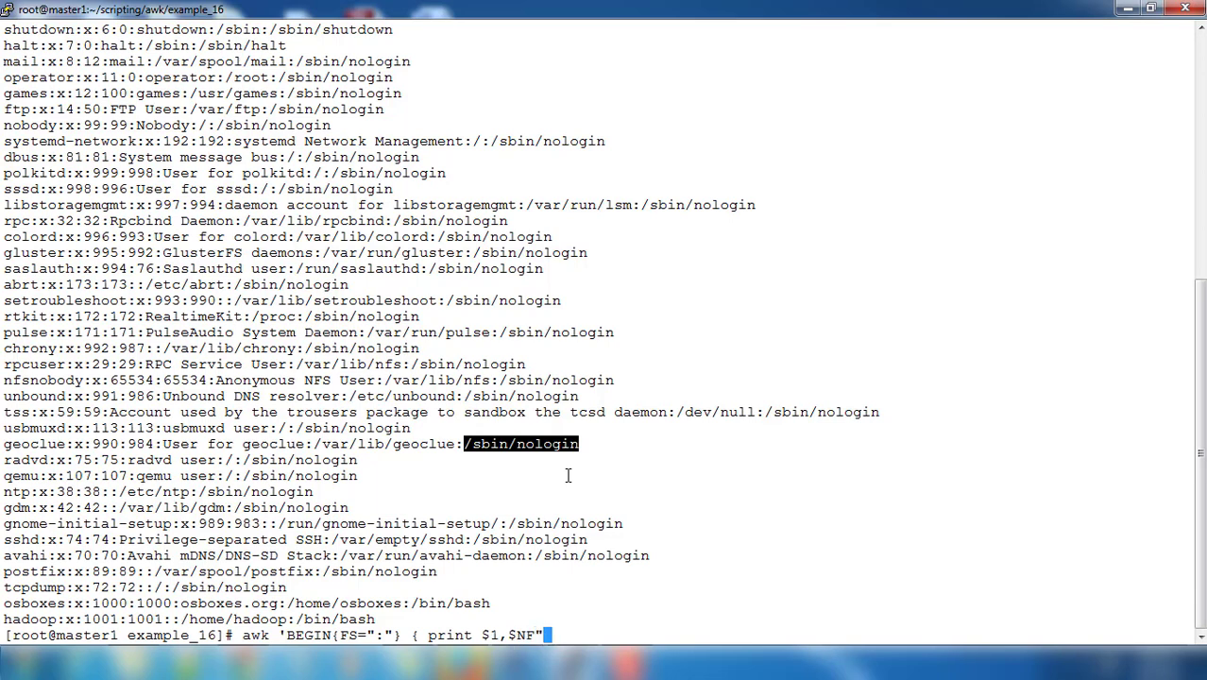
type("}")
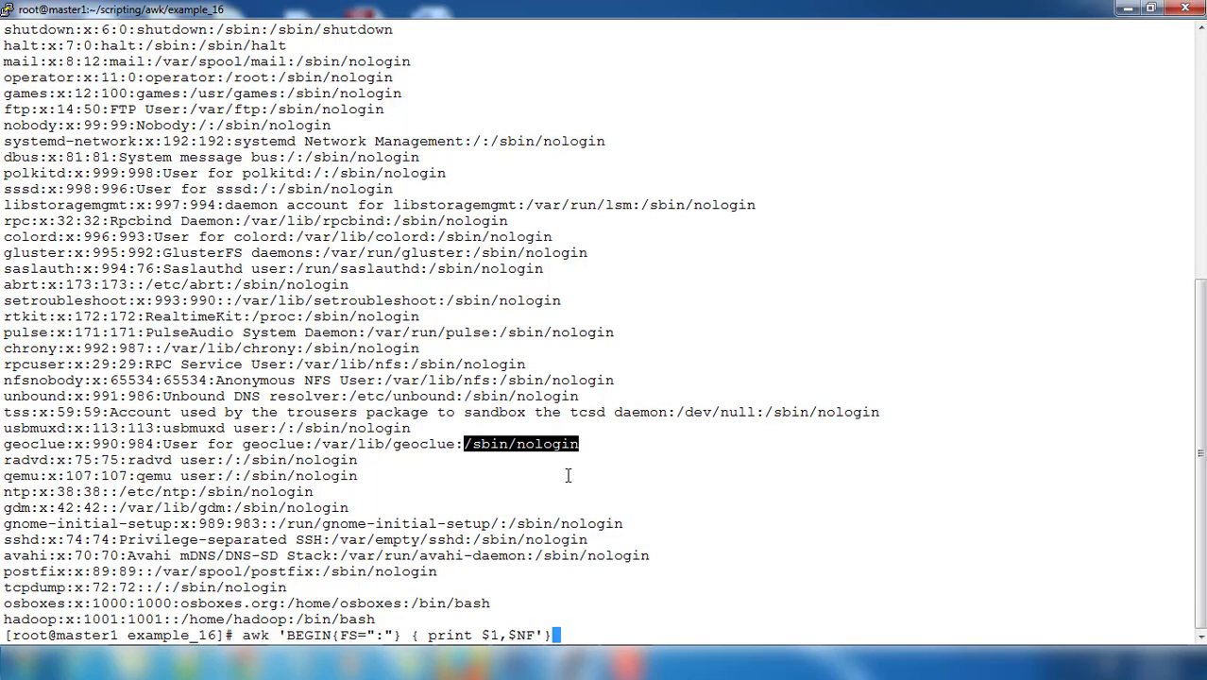
key("BackSpace")
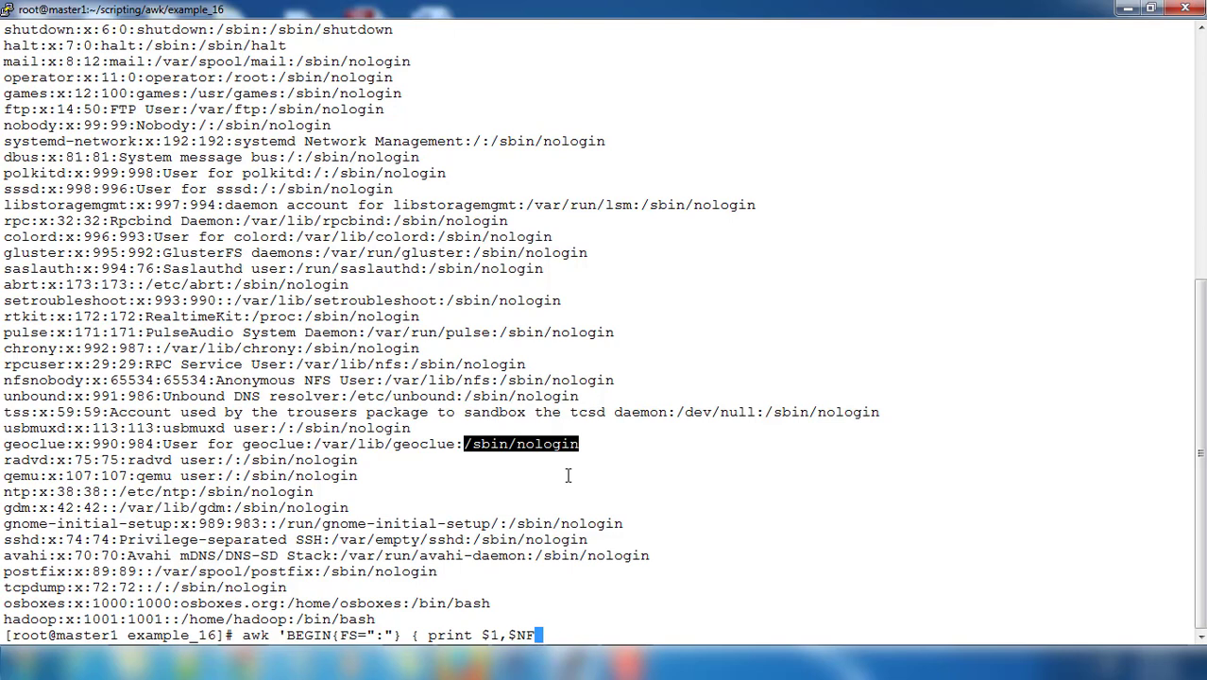
type("' passwd")
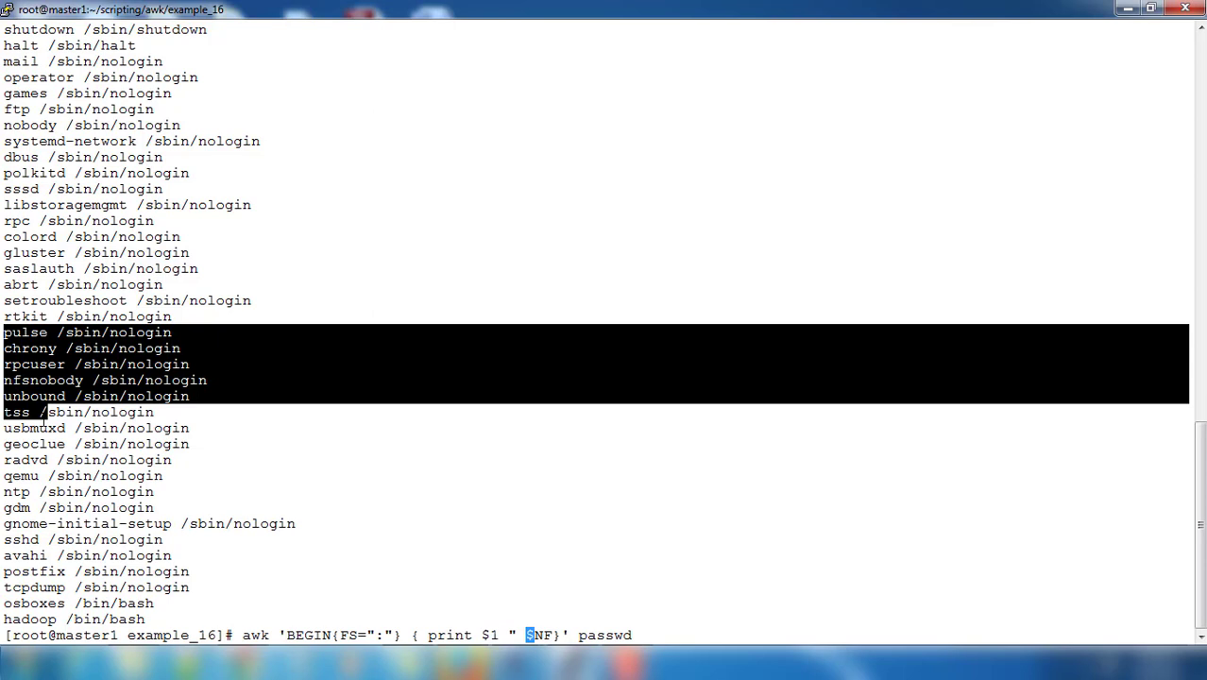
Print usernames and shells separated by " => ", then abandon the command line.
type("=> \"")
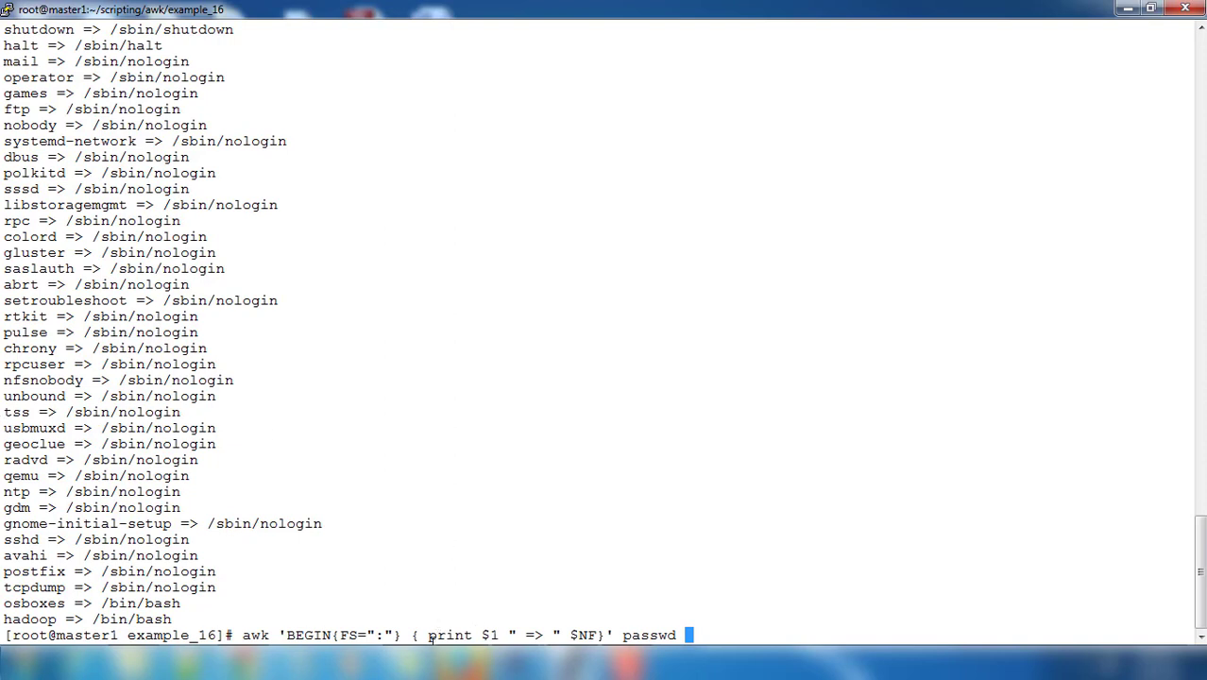
left_click_drag(429, 634, 599, 635)
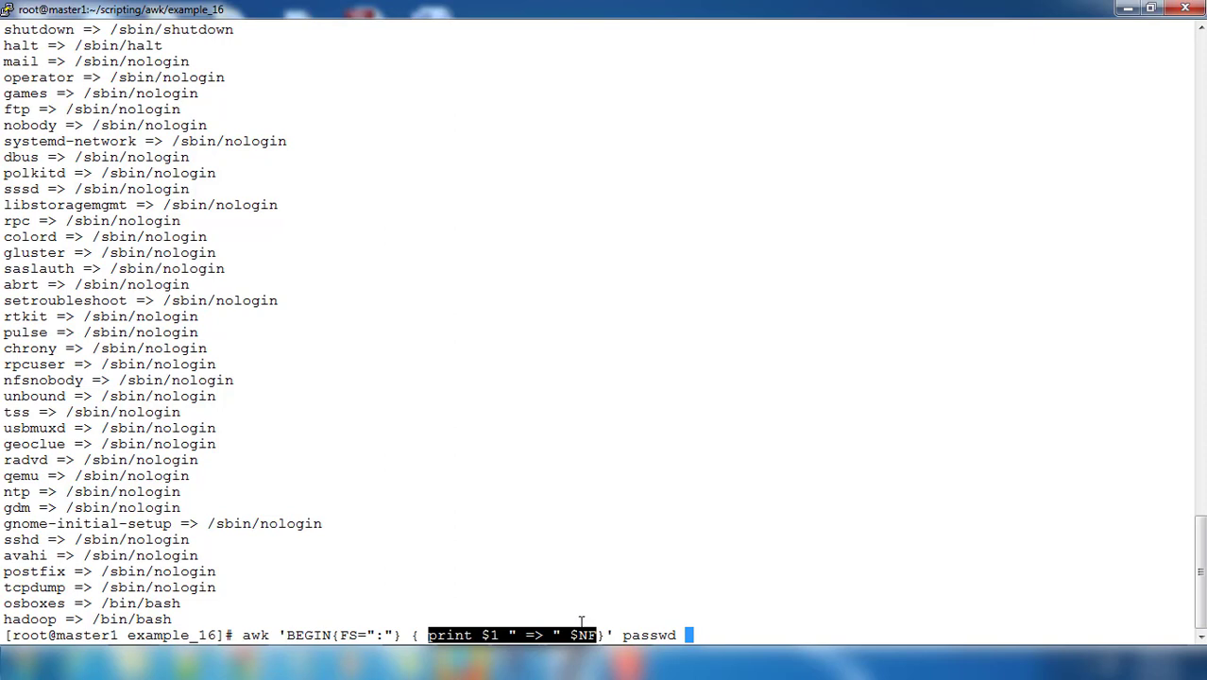
key("ctrl+c")
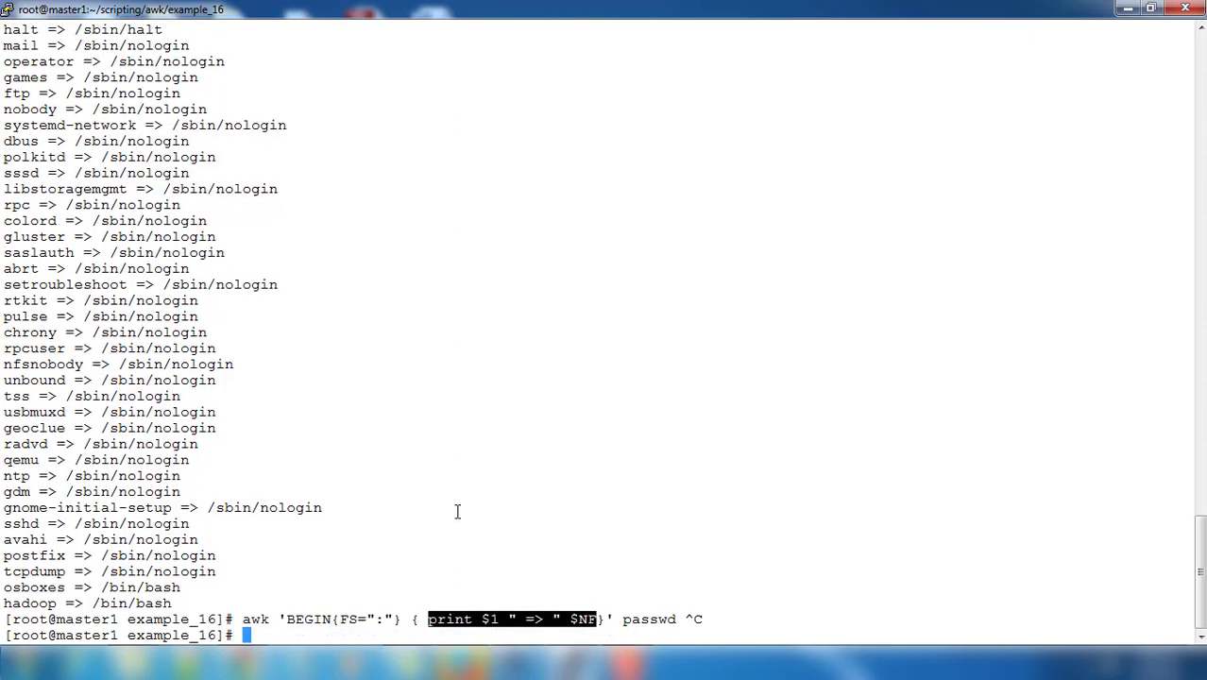
Enter vim mywork.awk to create the new awk script file.
type("vim")
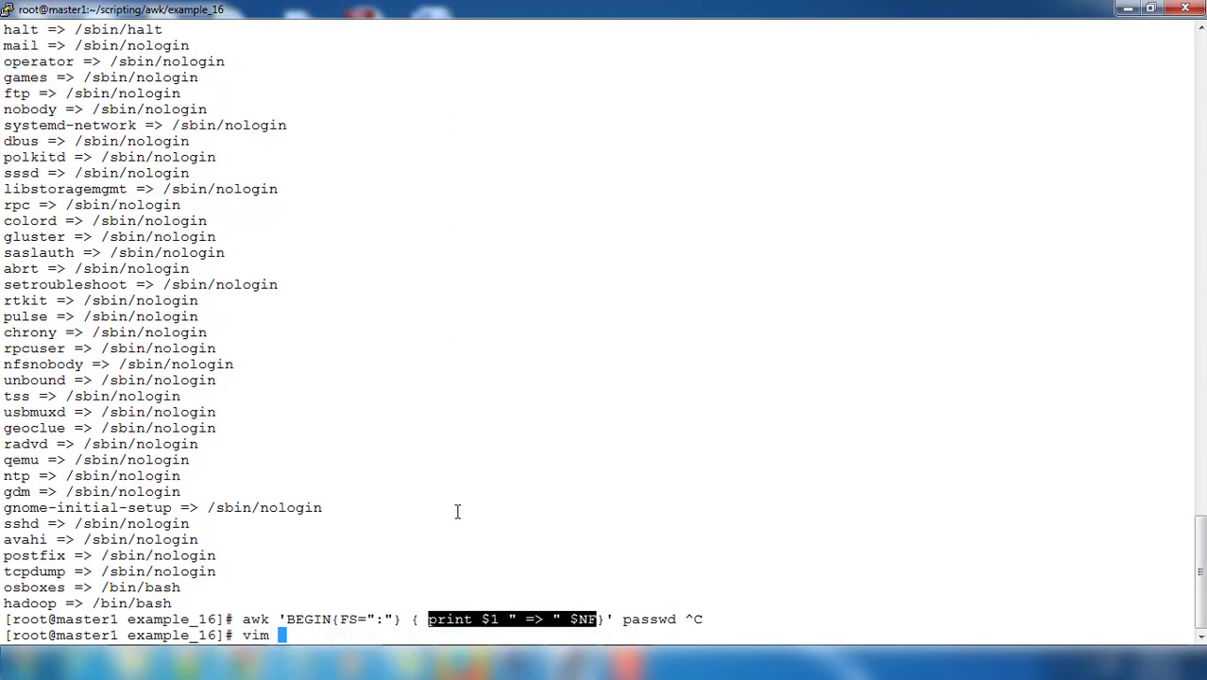
type("myw")
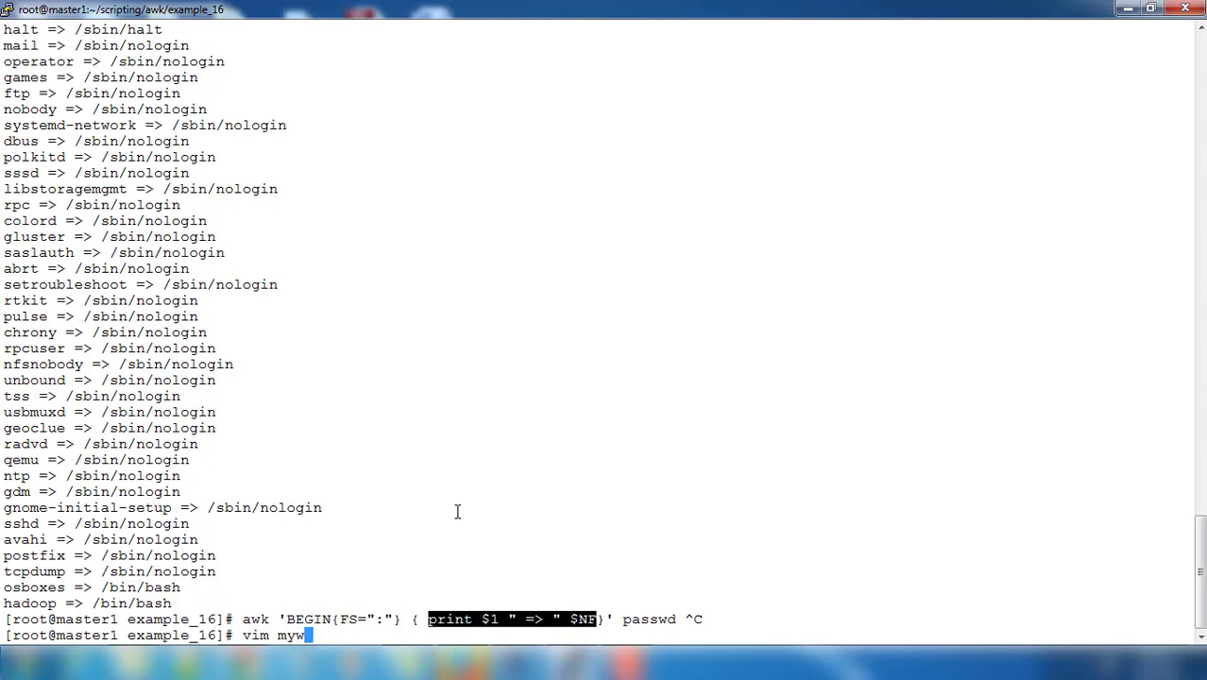
type("ork.aw")
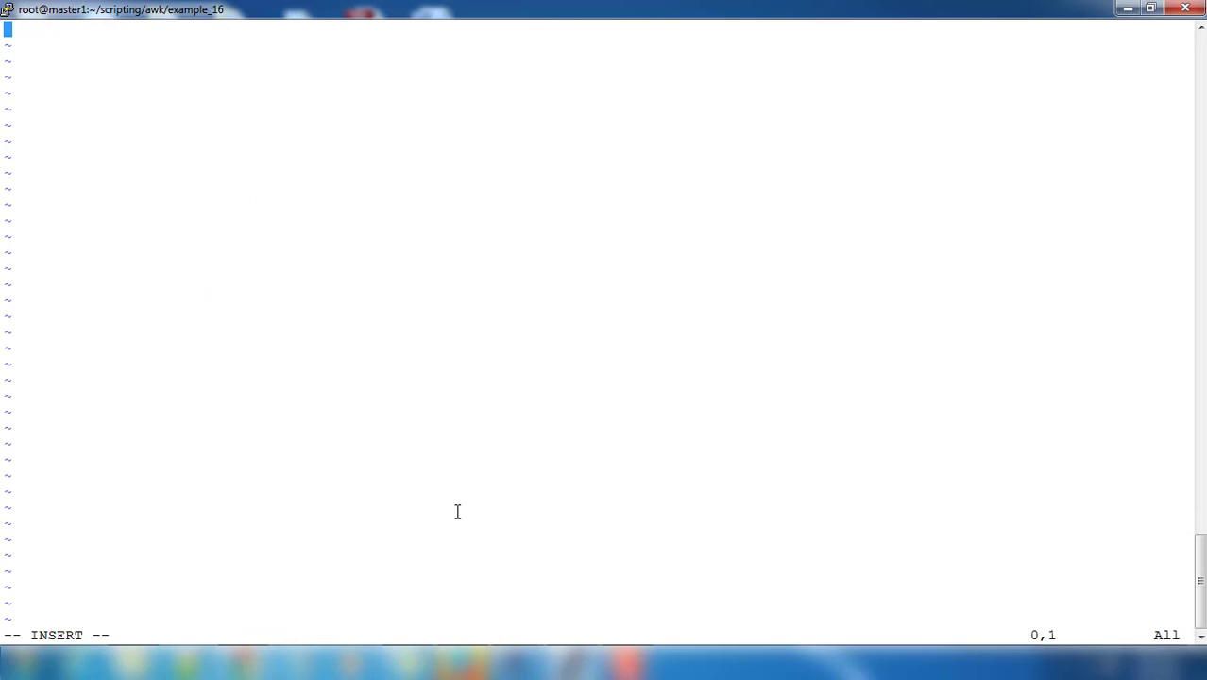
Write the function myfunc() header and start its body on a new line.
type("funct")
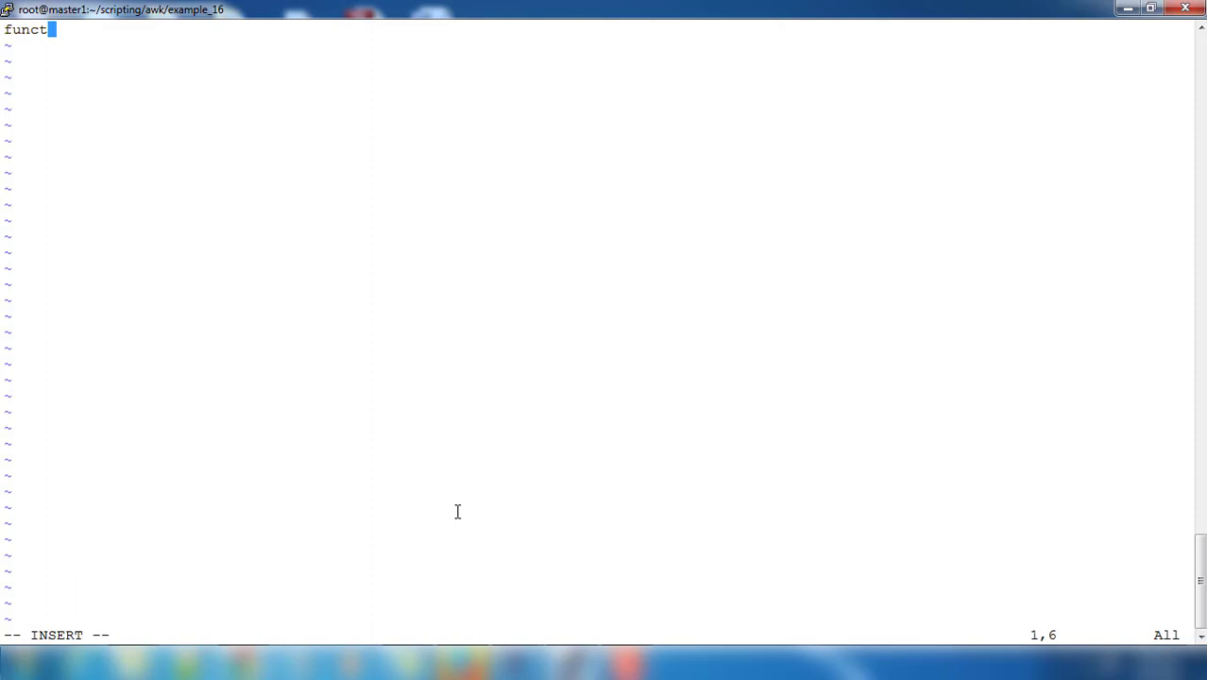
type("ion")
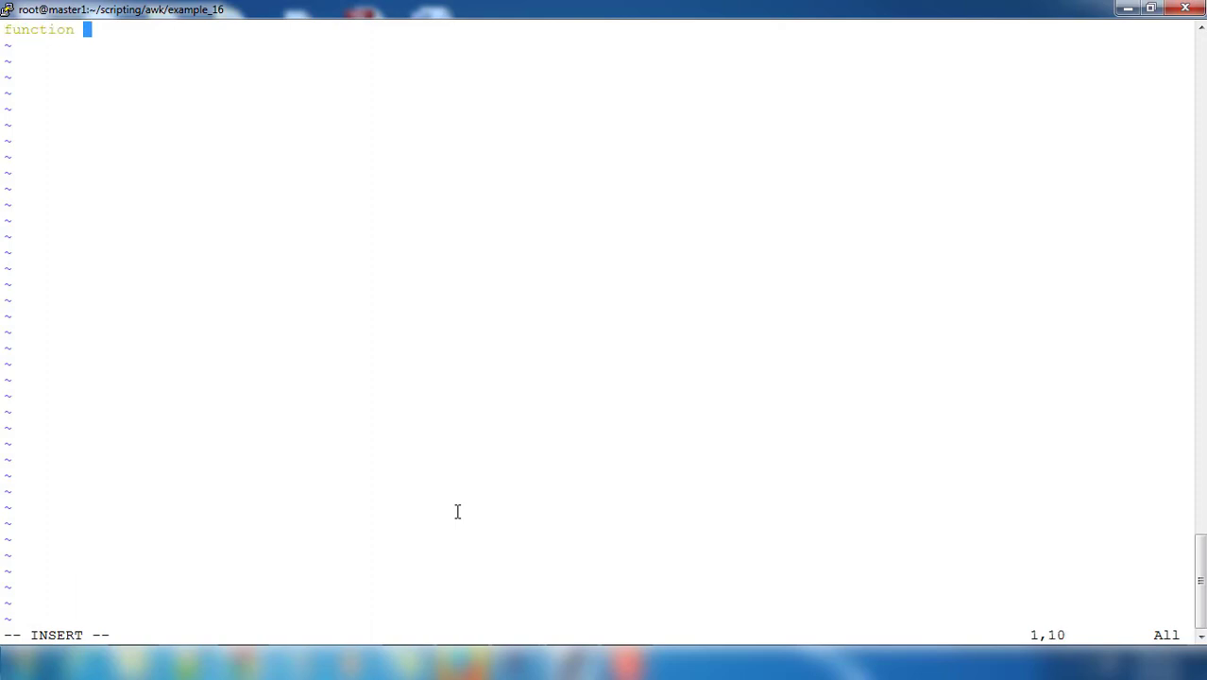
type("my")
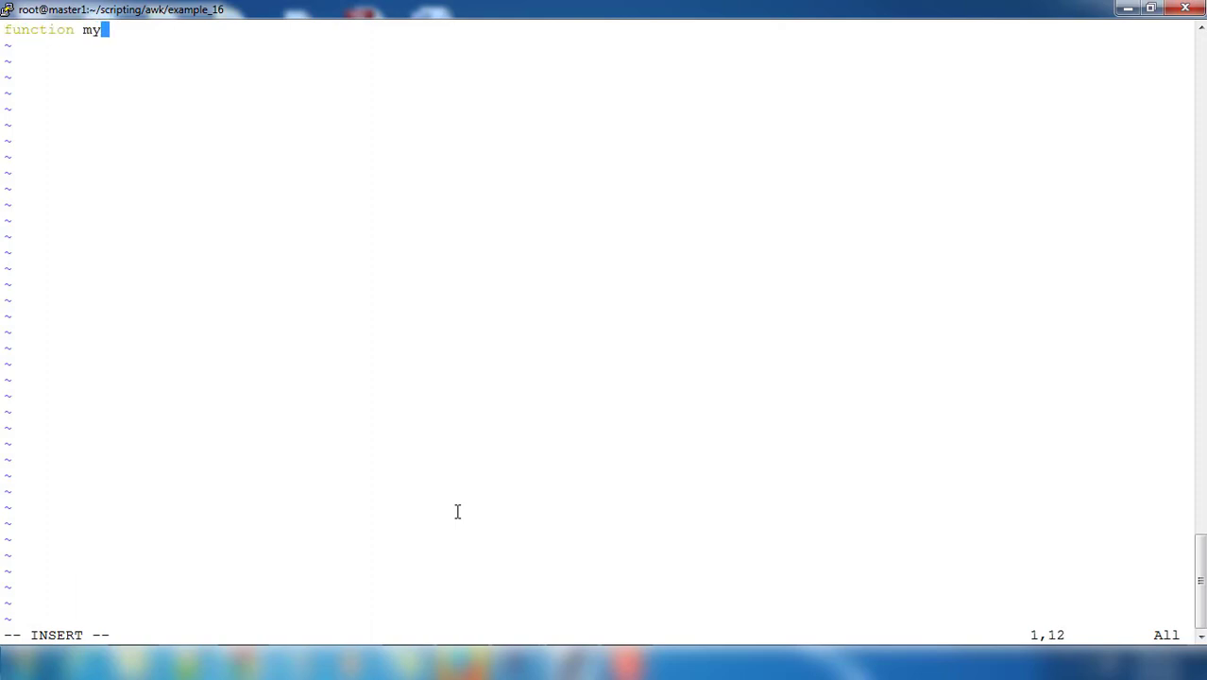
type("fu")
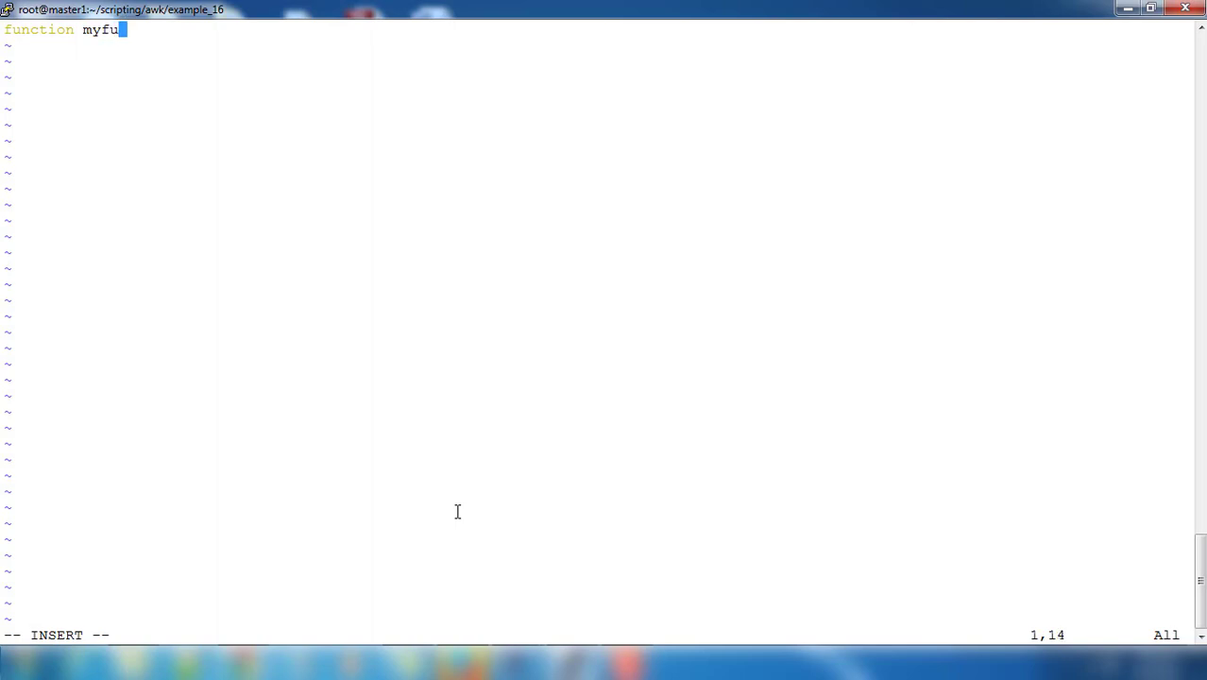
type("nc")
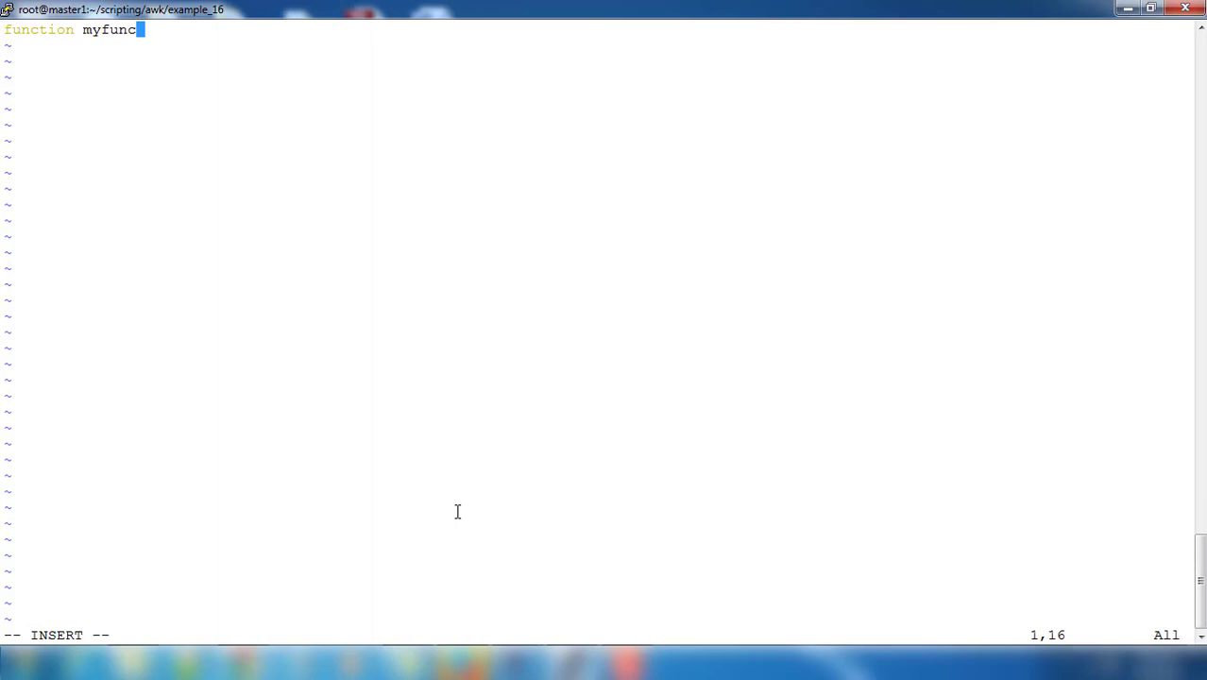
type("()")
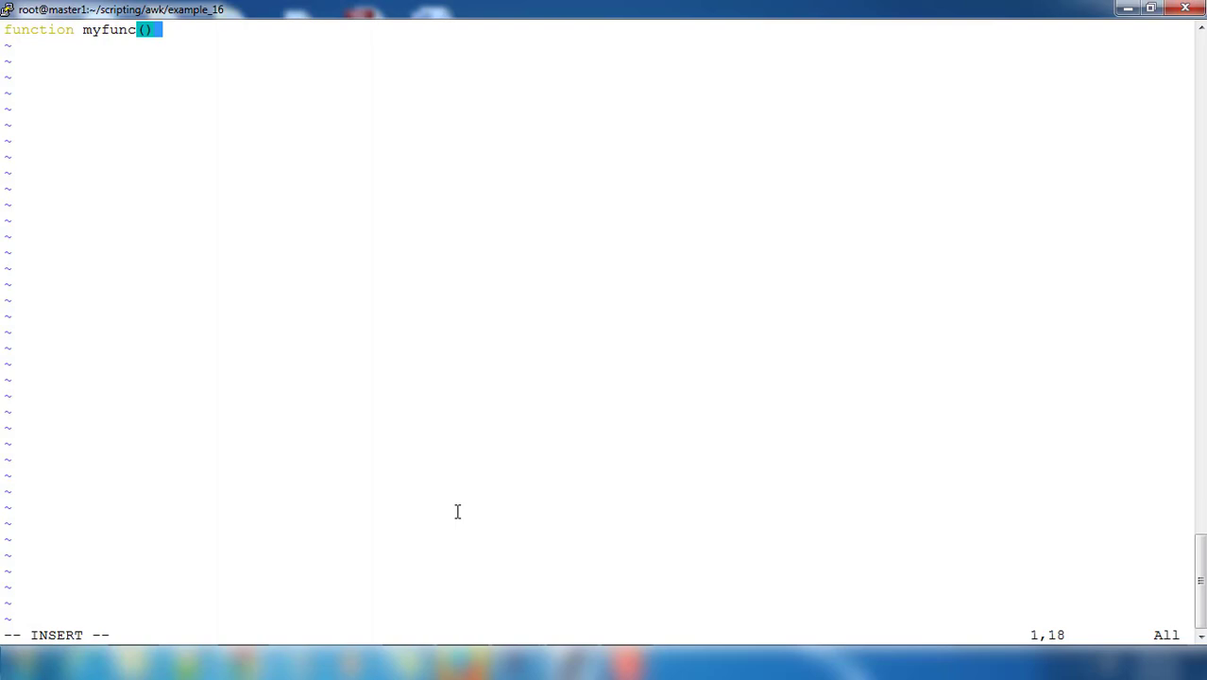
key("Enter")
type("{")
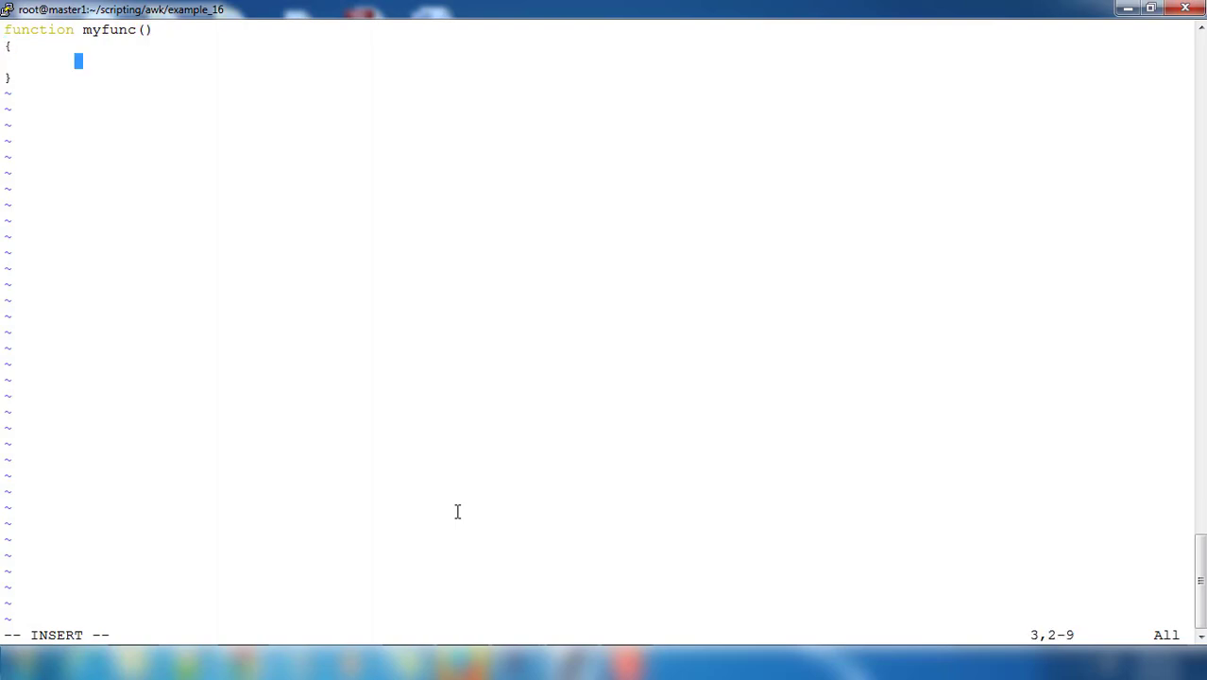
Add printf with the format string "The user %s has shell %s \n".
type("pri")
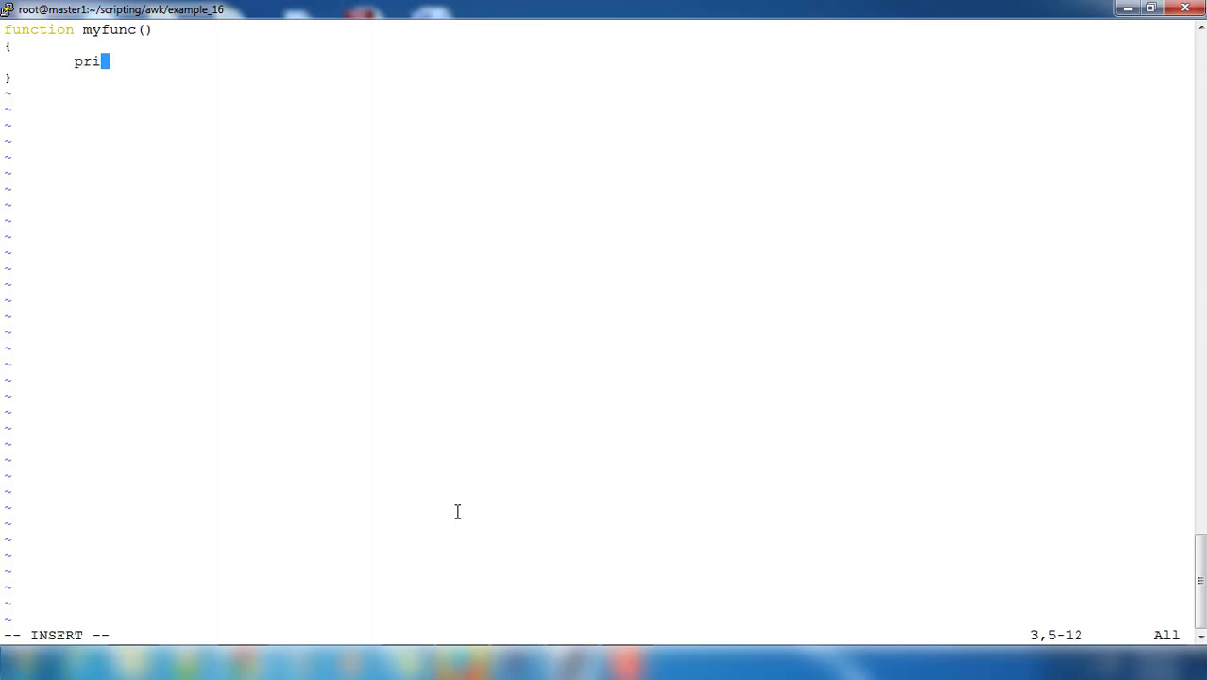
type("nt")
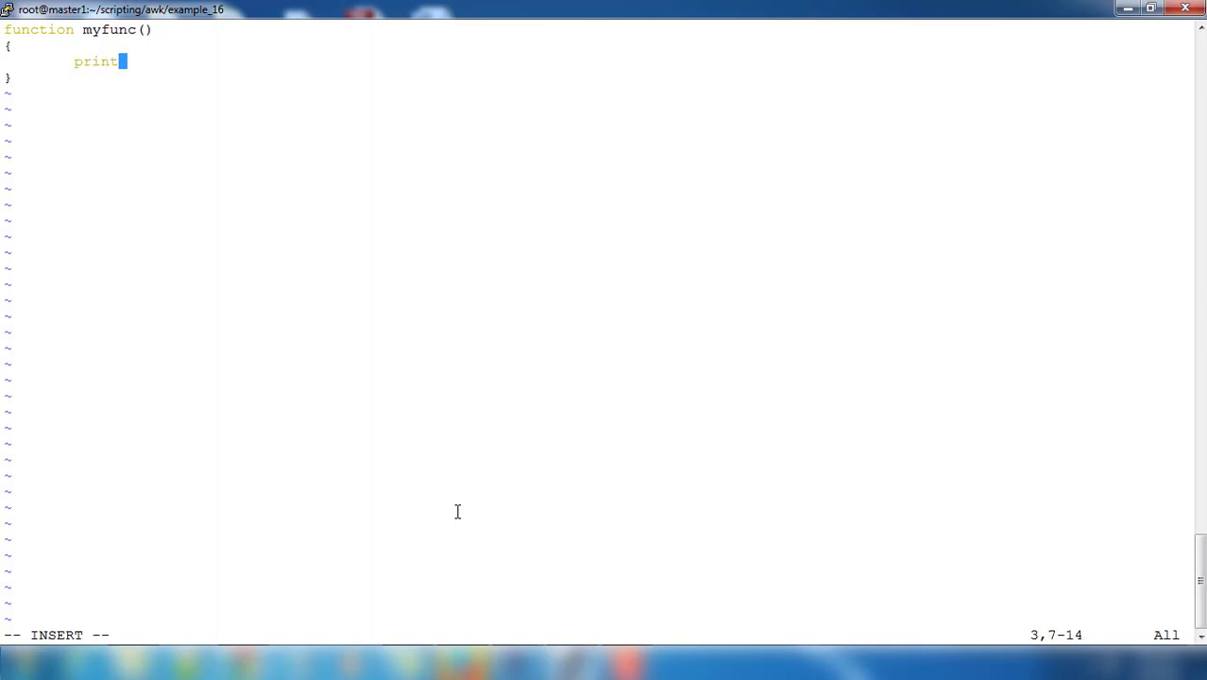
type("f")
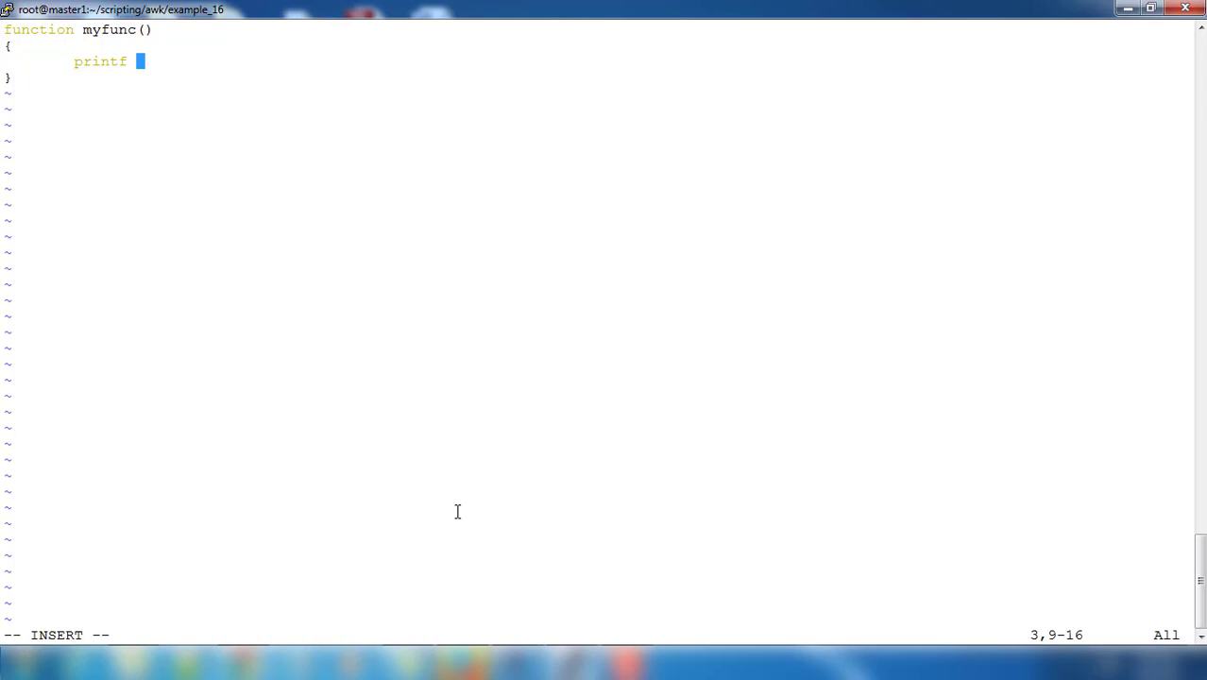
type("\"T")
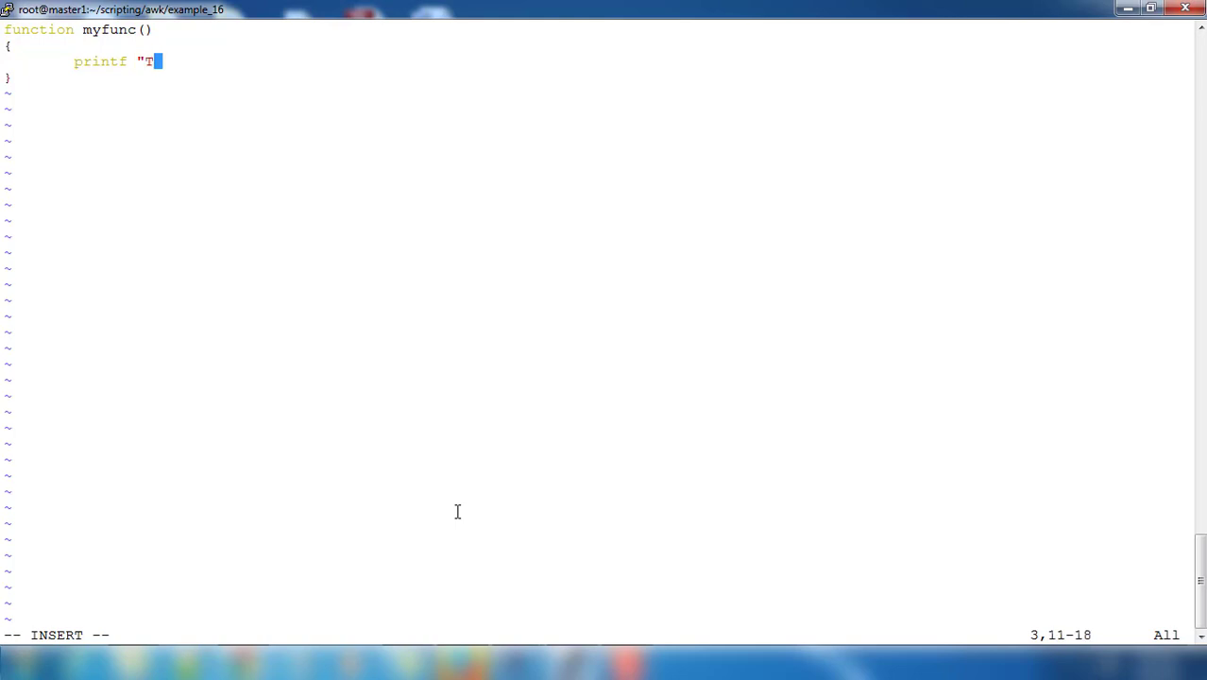
type("he user")
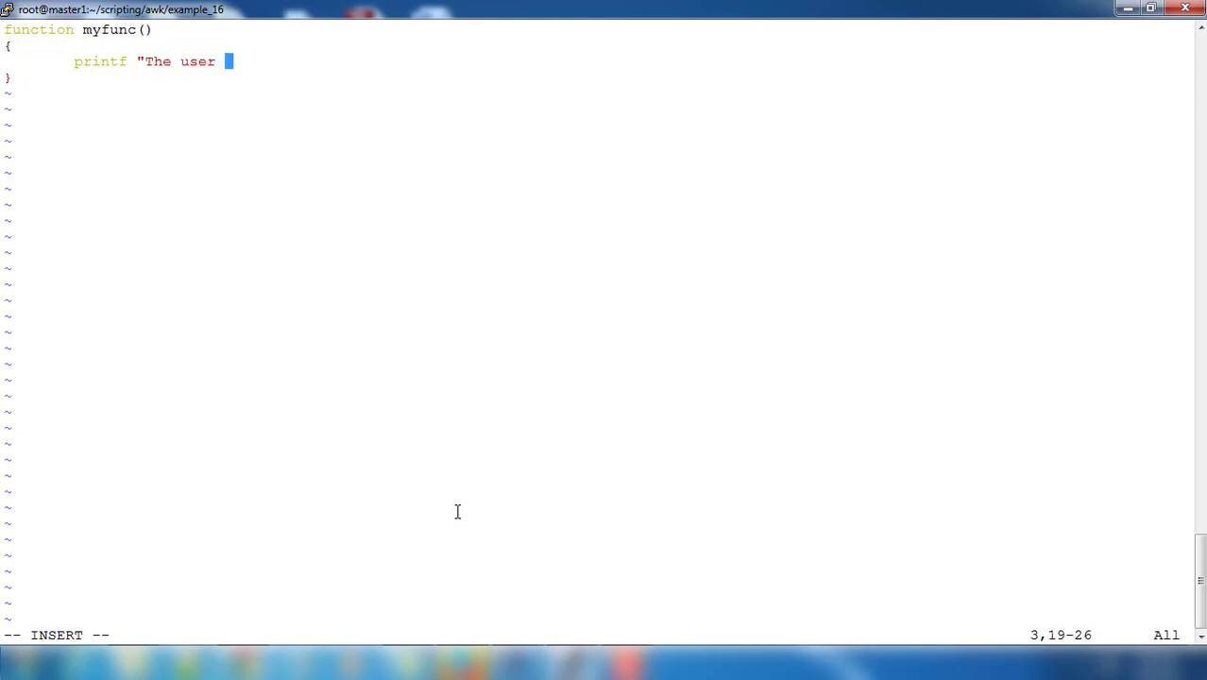
type("%")
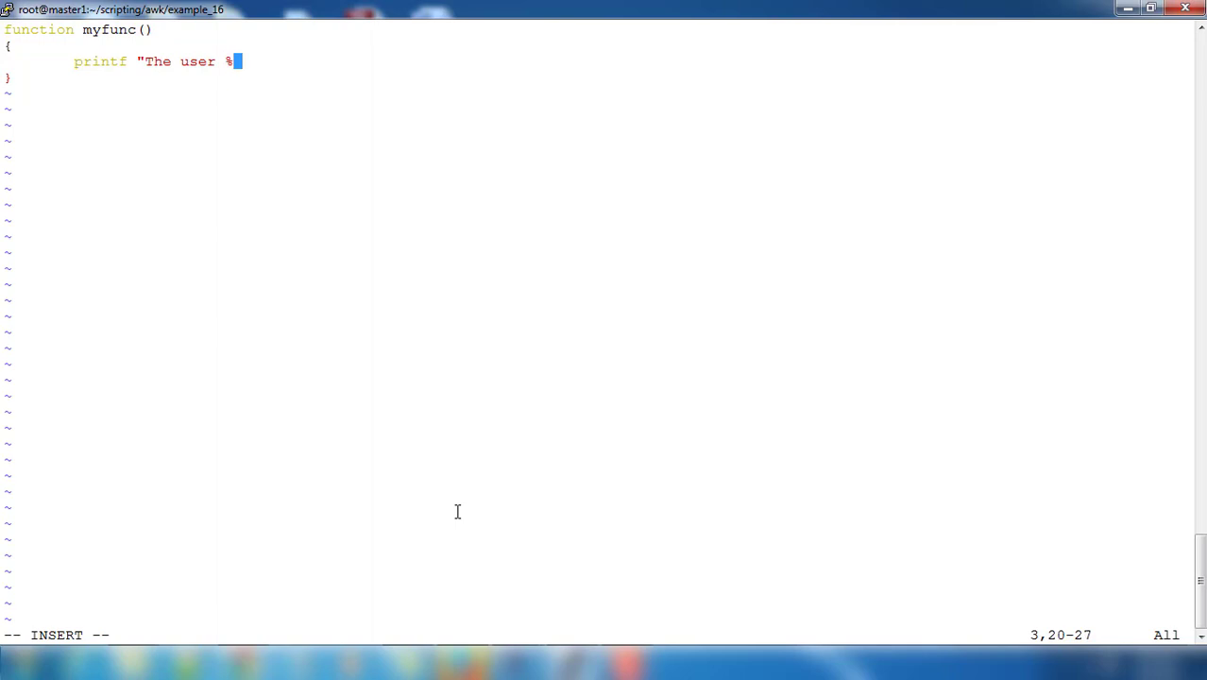
type("s")
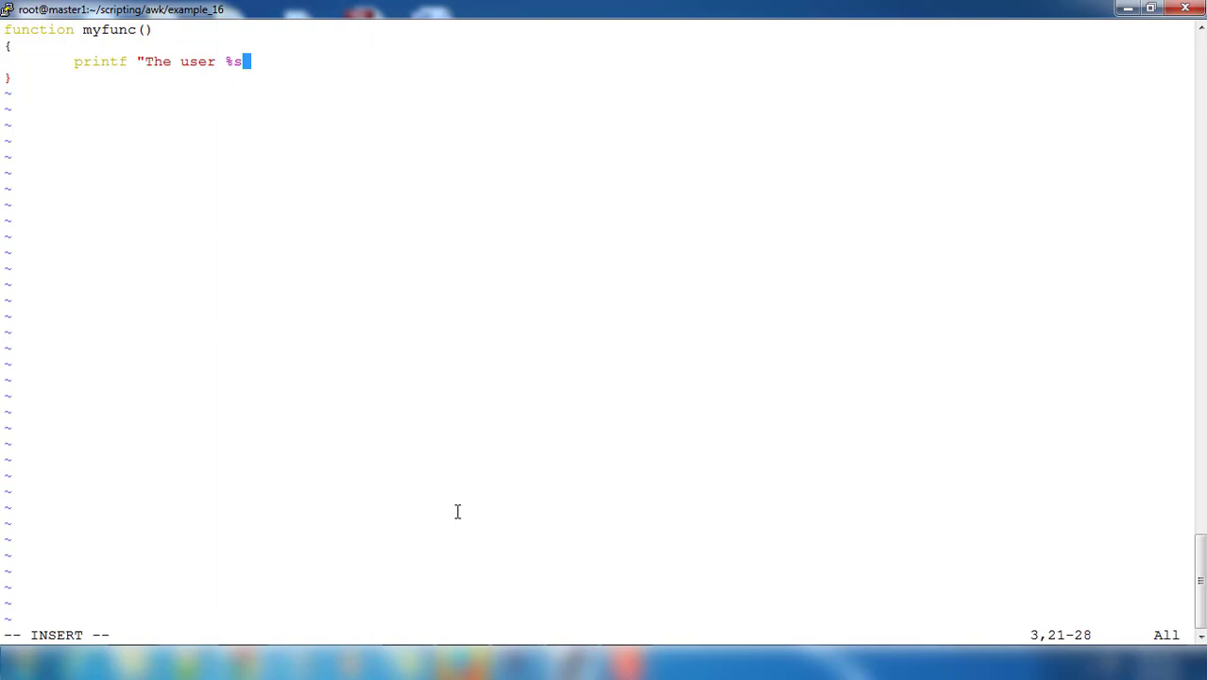
type("has")
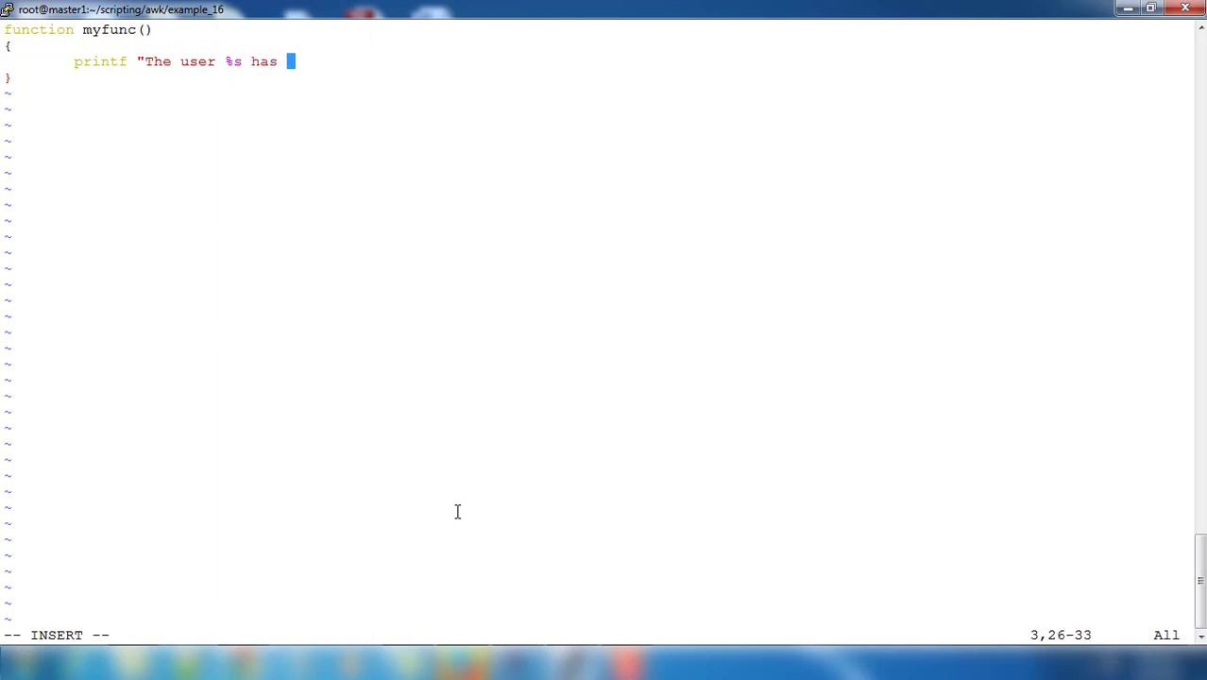
type("shel")
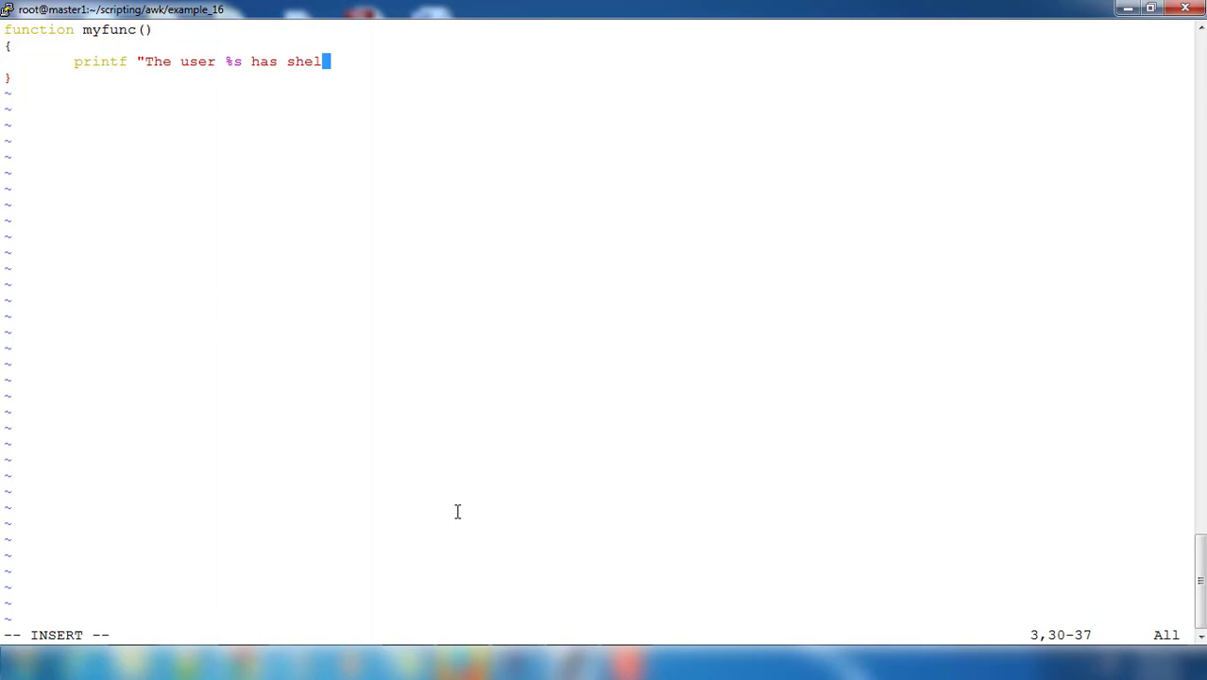
type("l")
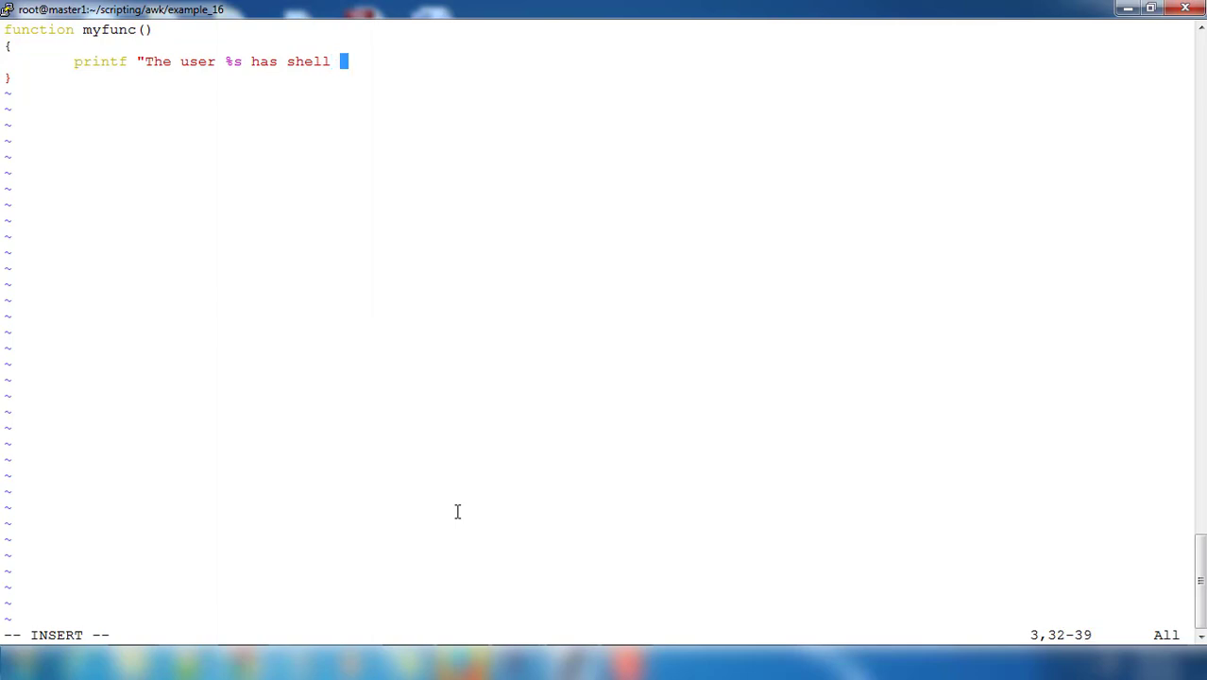
type("%s \\")
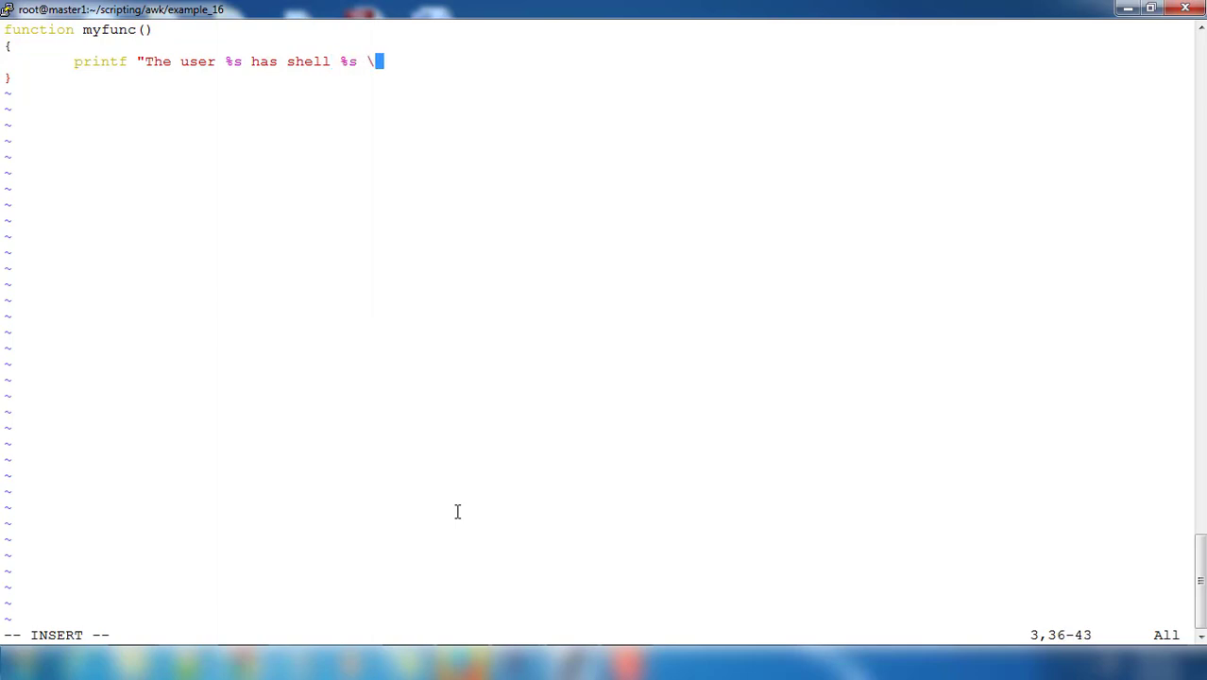
type("n\"")
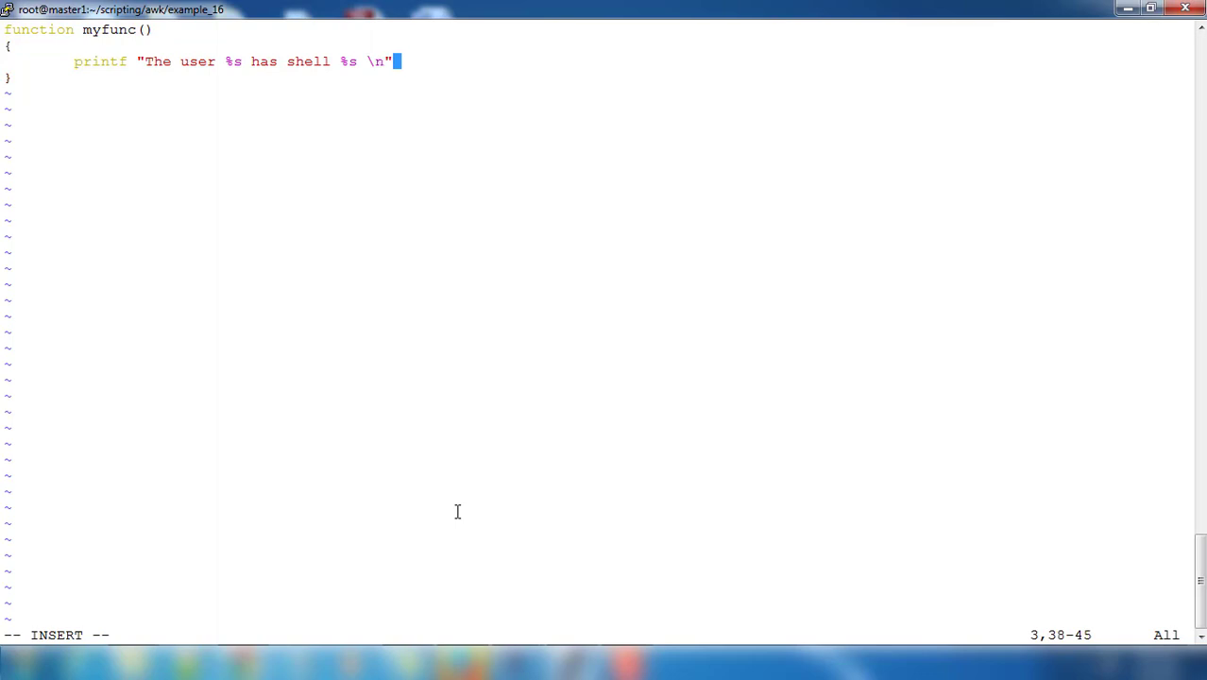
Pass $1 and $NF as the printf arguments.
type(",")
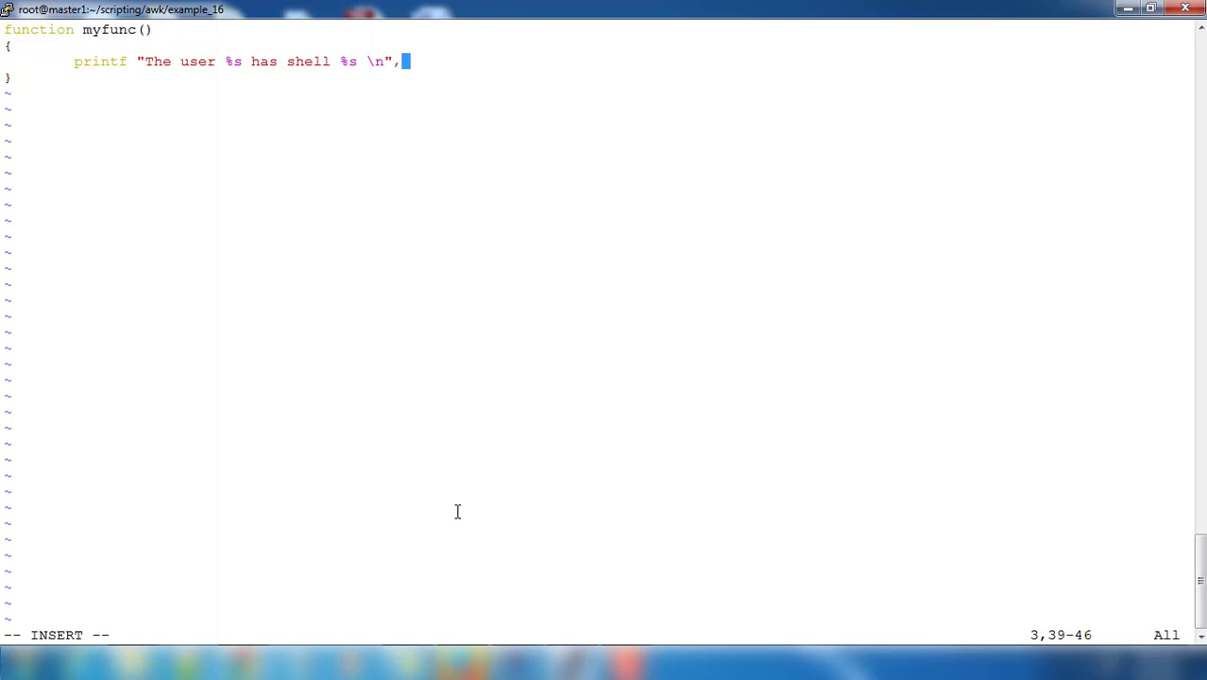
type("$")
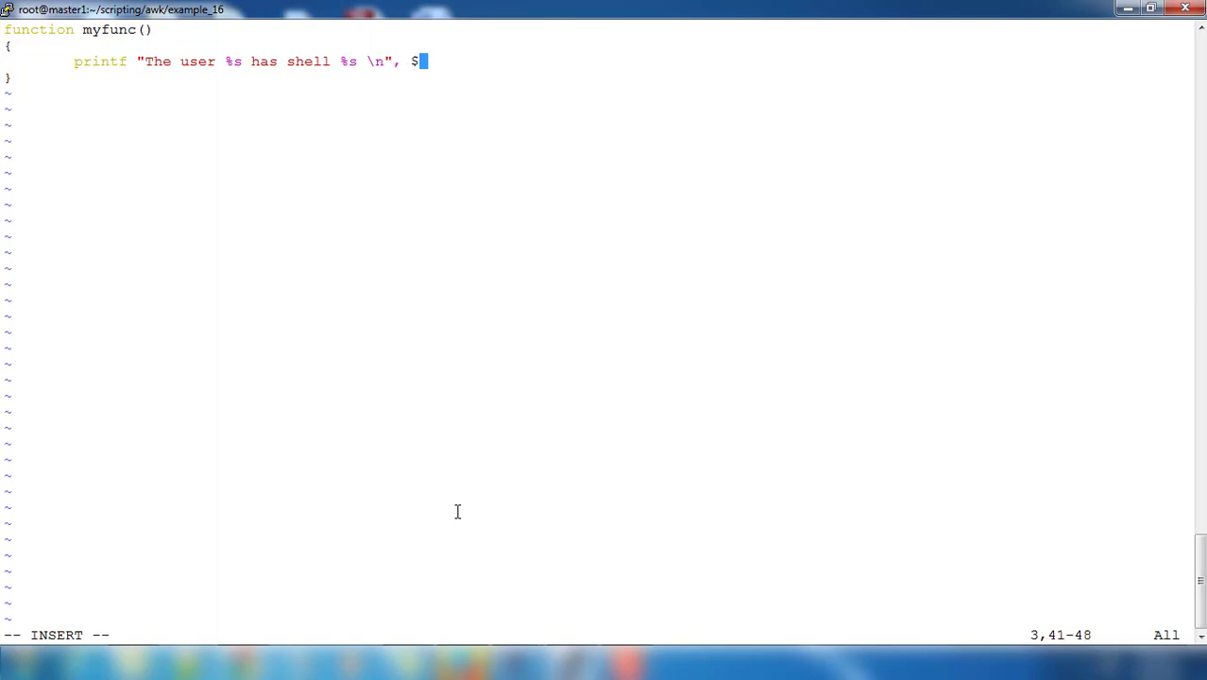
type("1,")
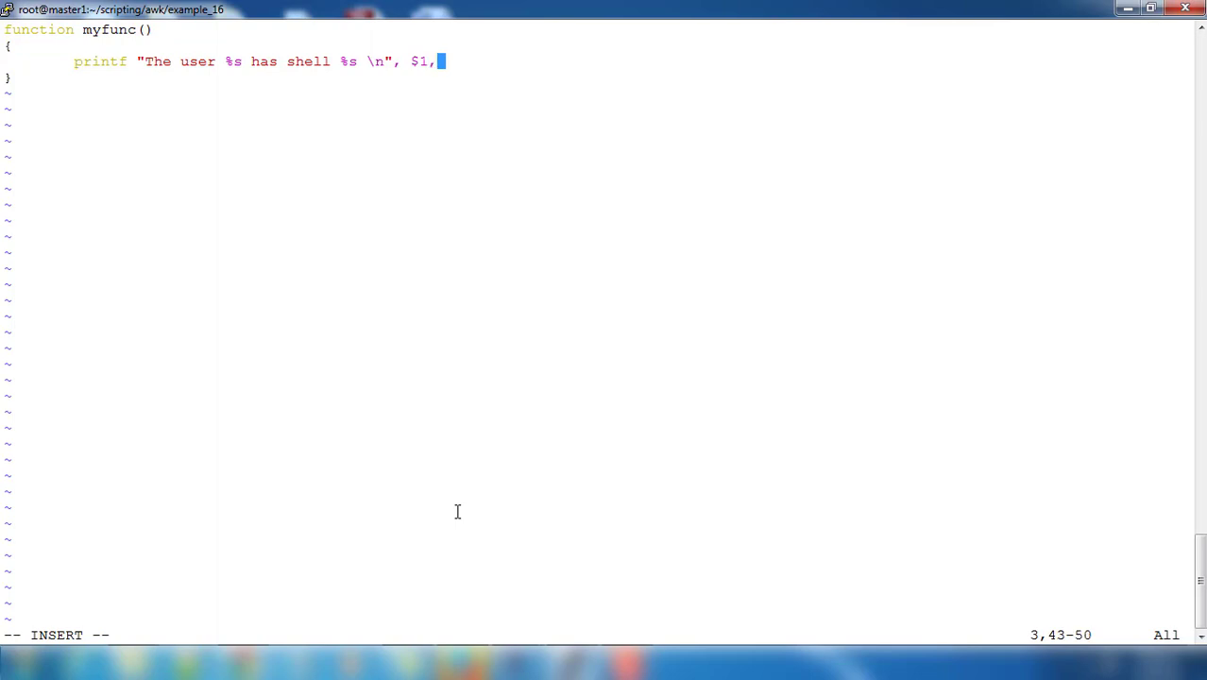
type("$N")
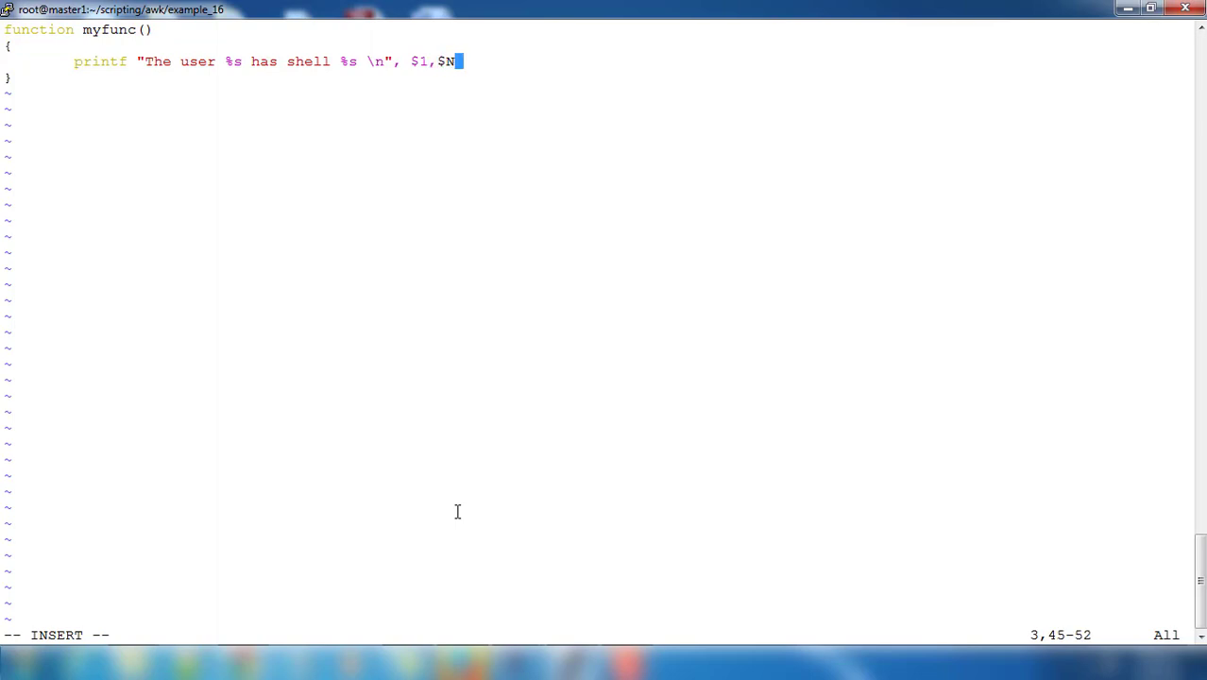
type("F")
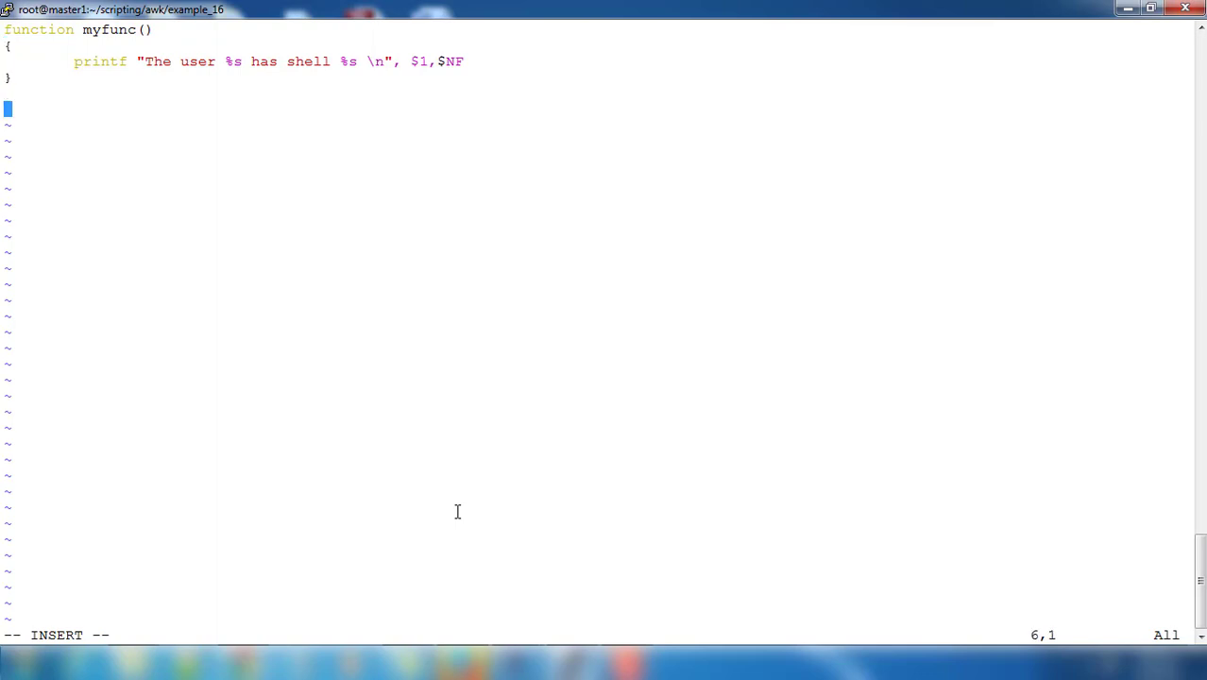
mouse_move(331, 283)
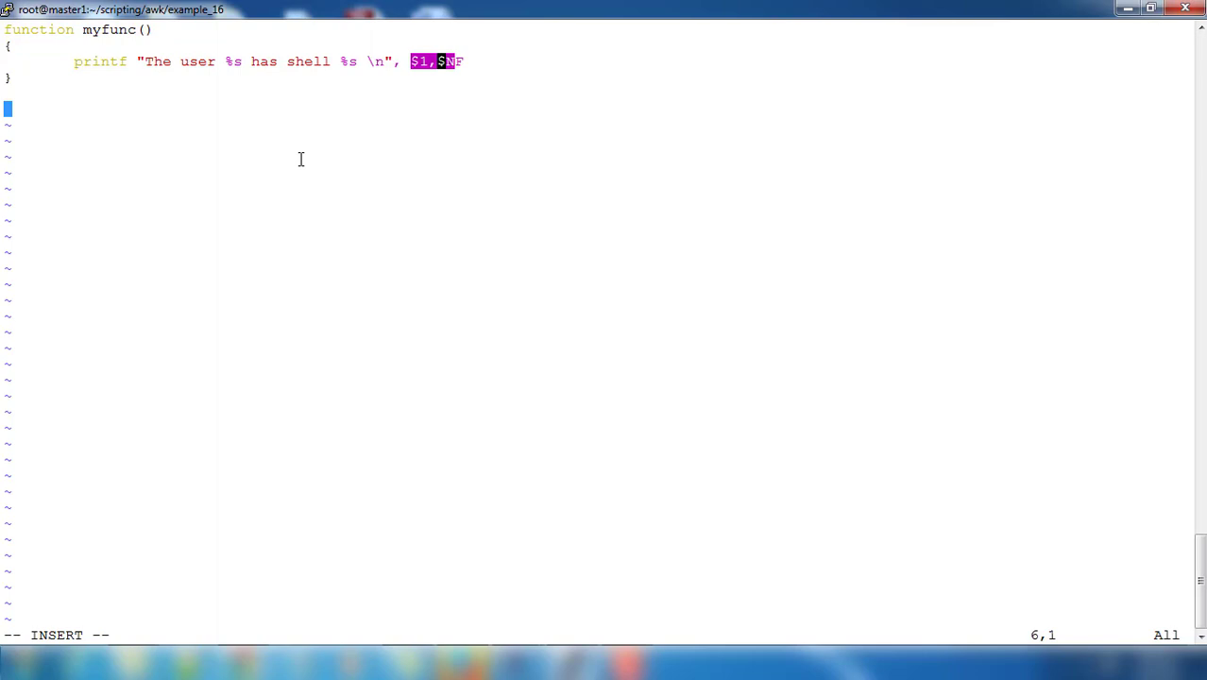
Add a BEGIN block setting FS=":".
type("{")
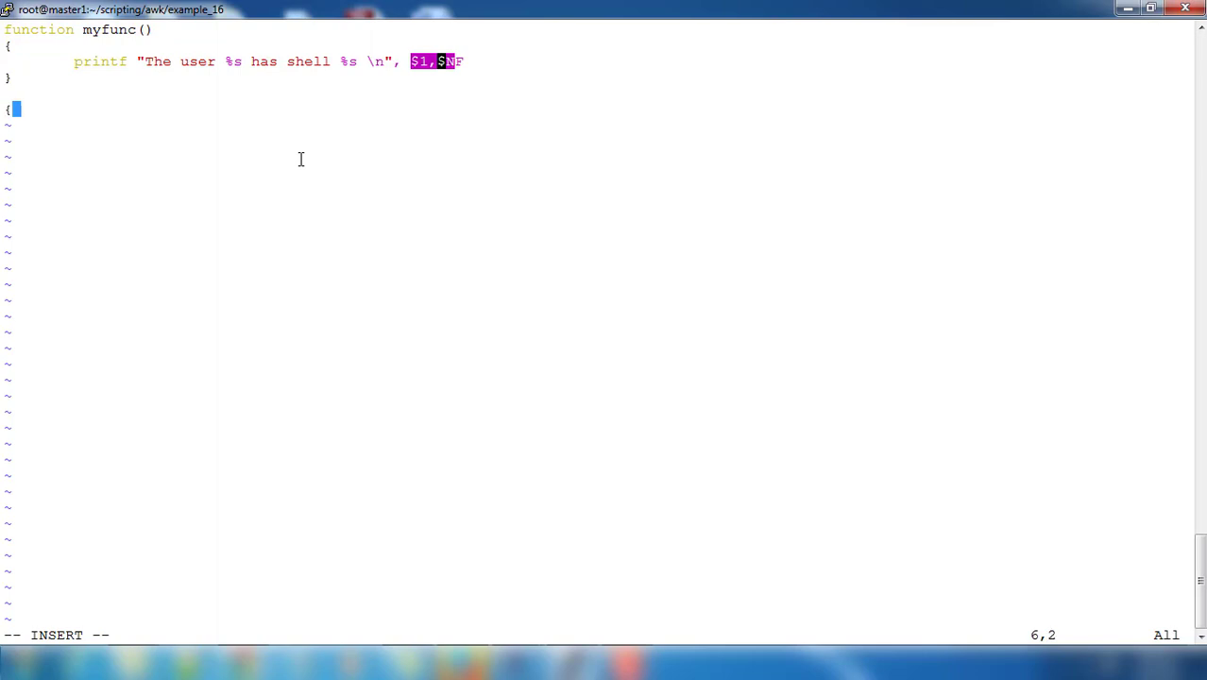
key("Backspace")
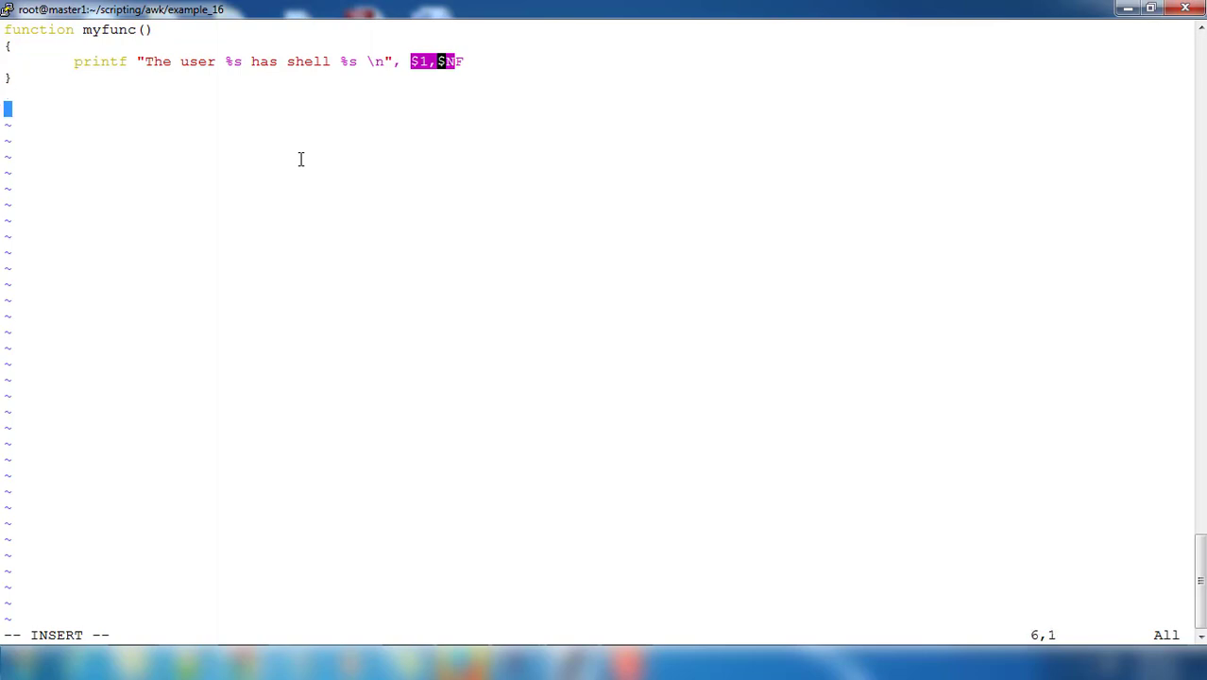
type("BEGIN {")
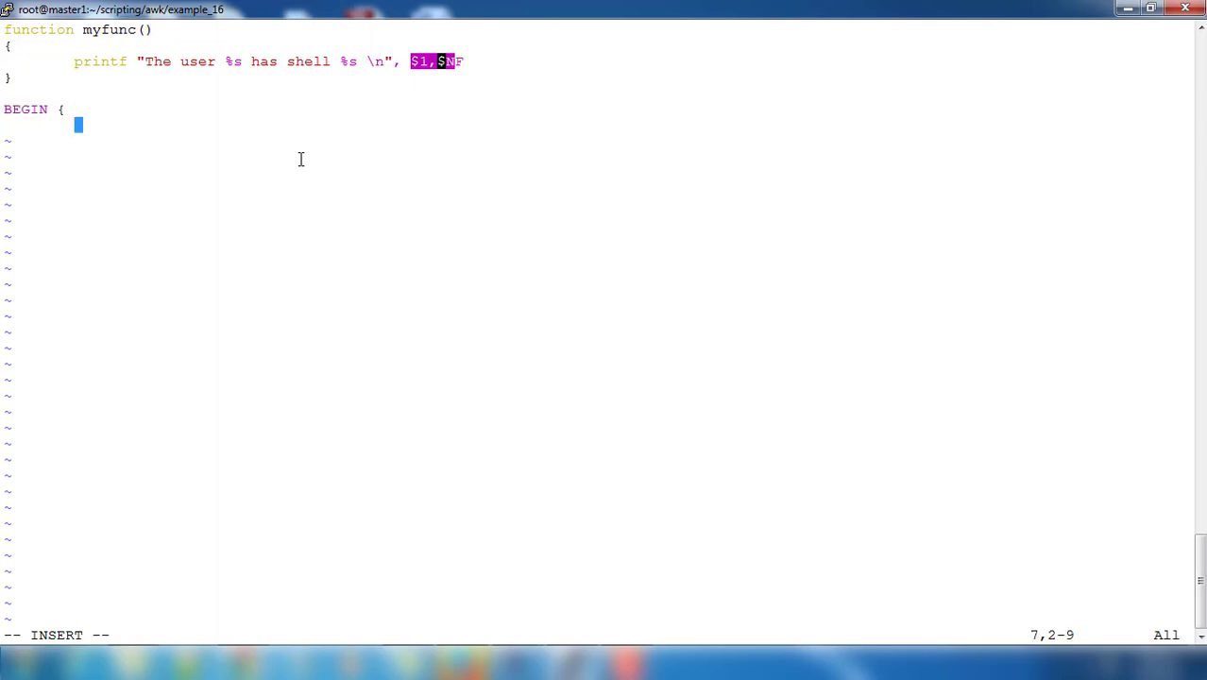
type("FS=")
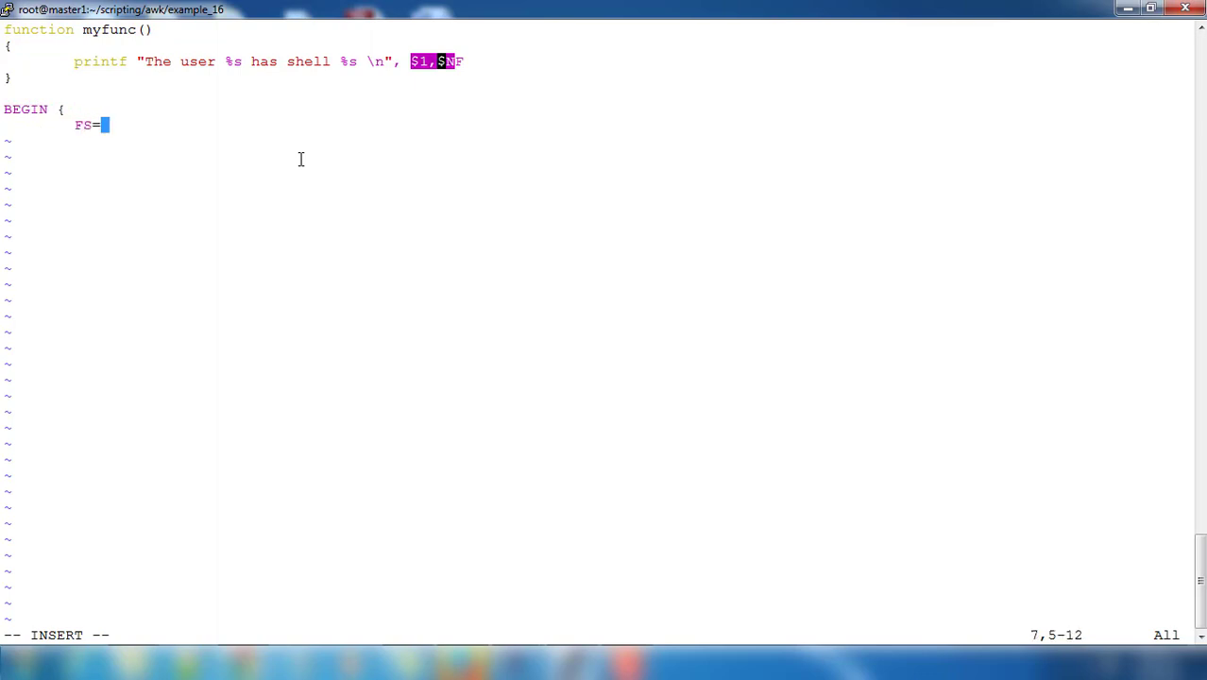
type("\":")
type("}")
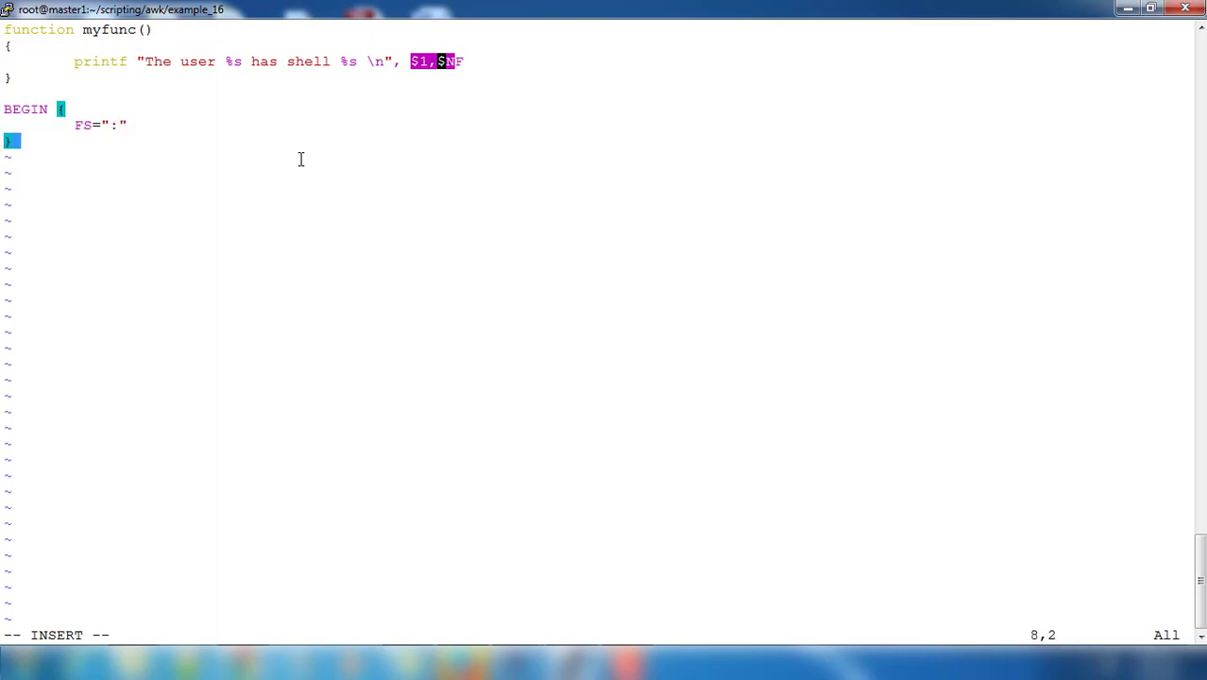
Add a main block calling myfunc() and save the script.
type("{")
type("}")
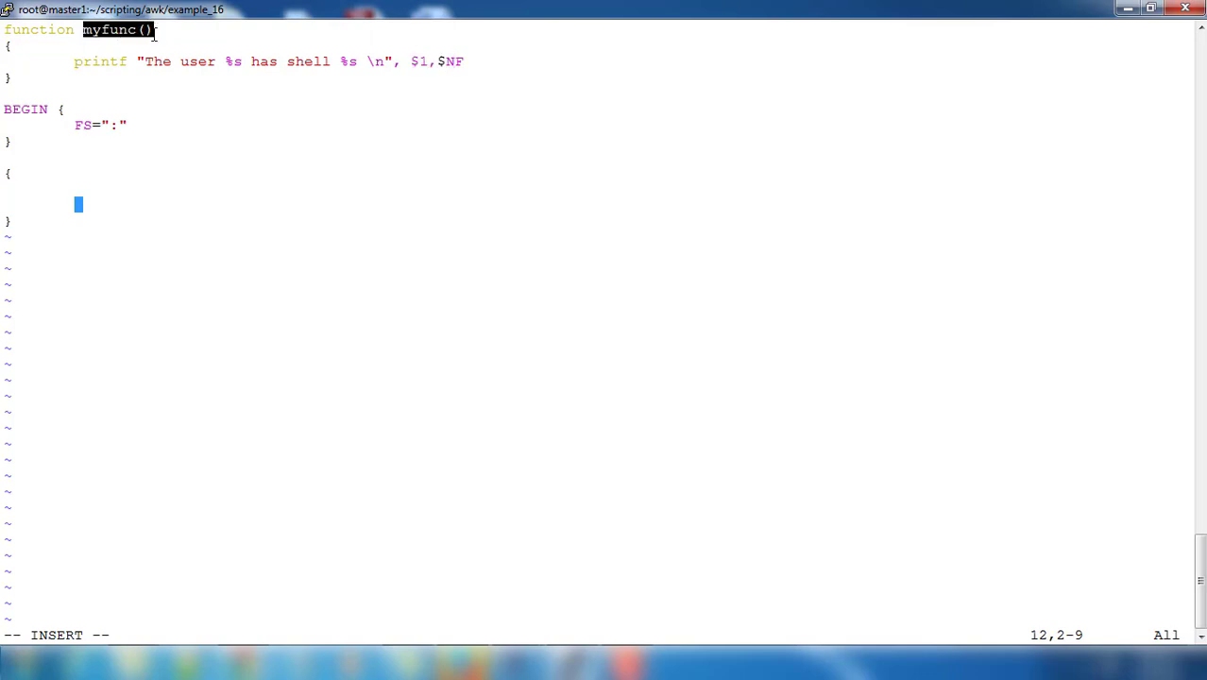
type("myfunc()")
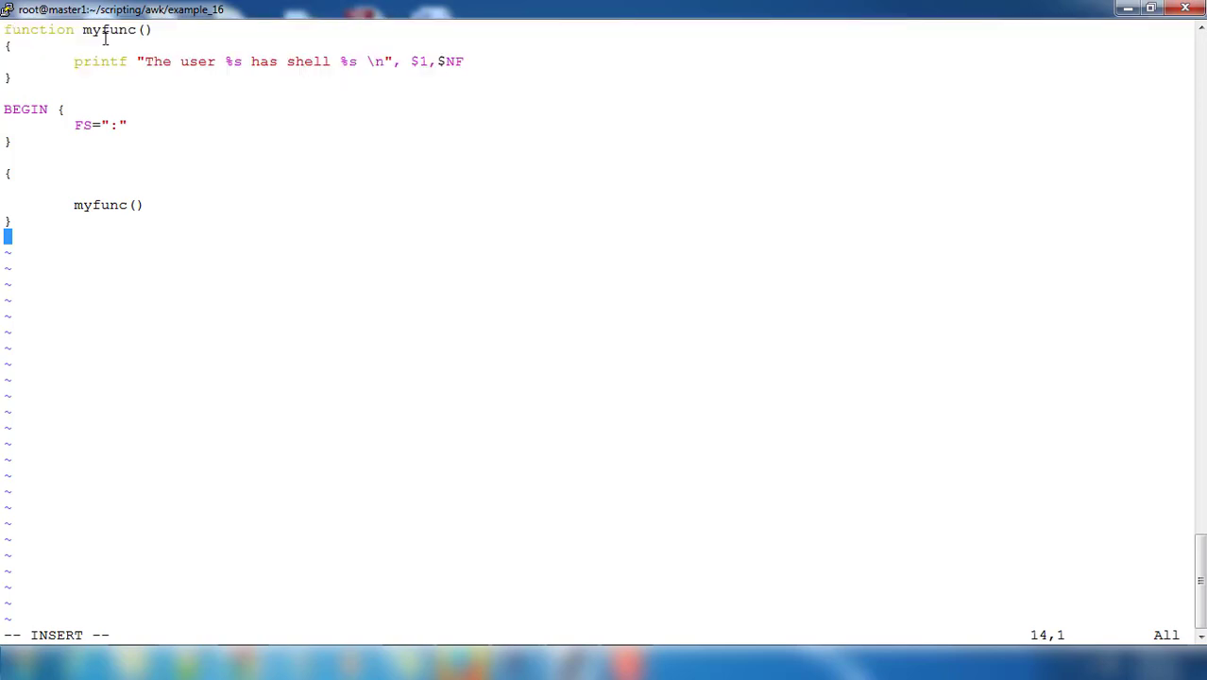
double_click(109, 29)
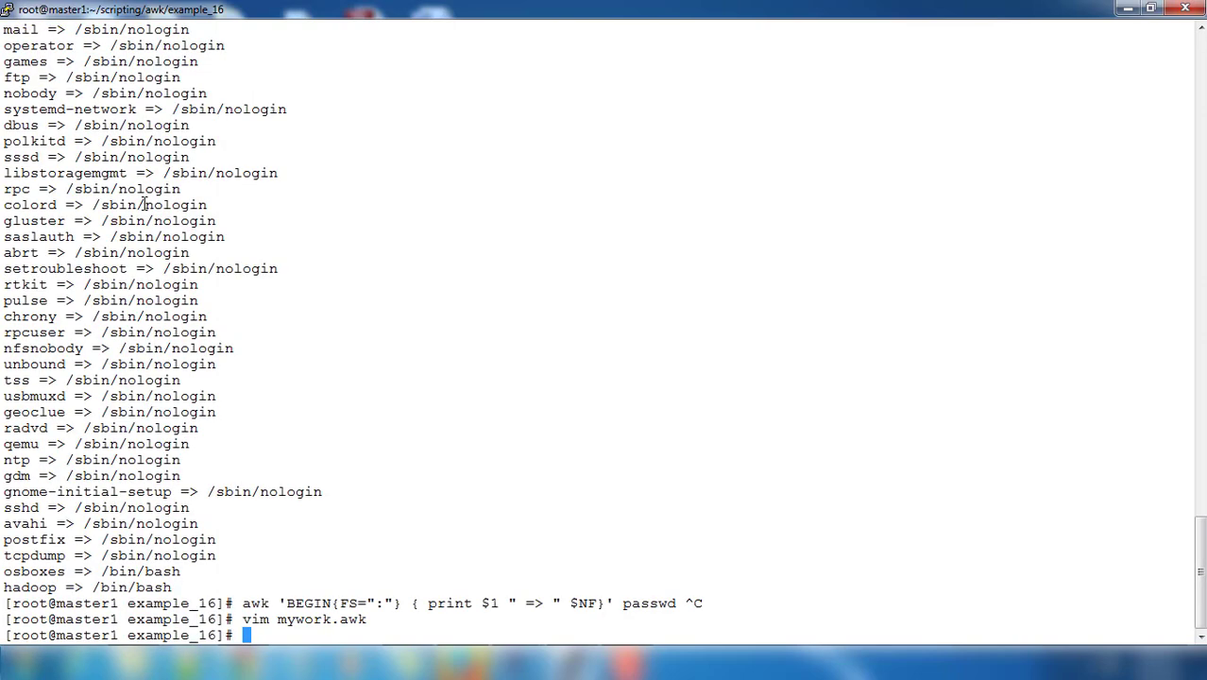
Clear the screen, run awk -f mywork.awk passwd, and reopen mywork.awk in vim.
type("clear")
type("awk")
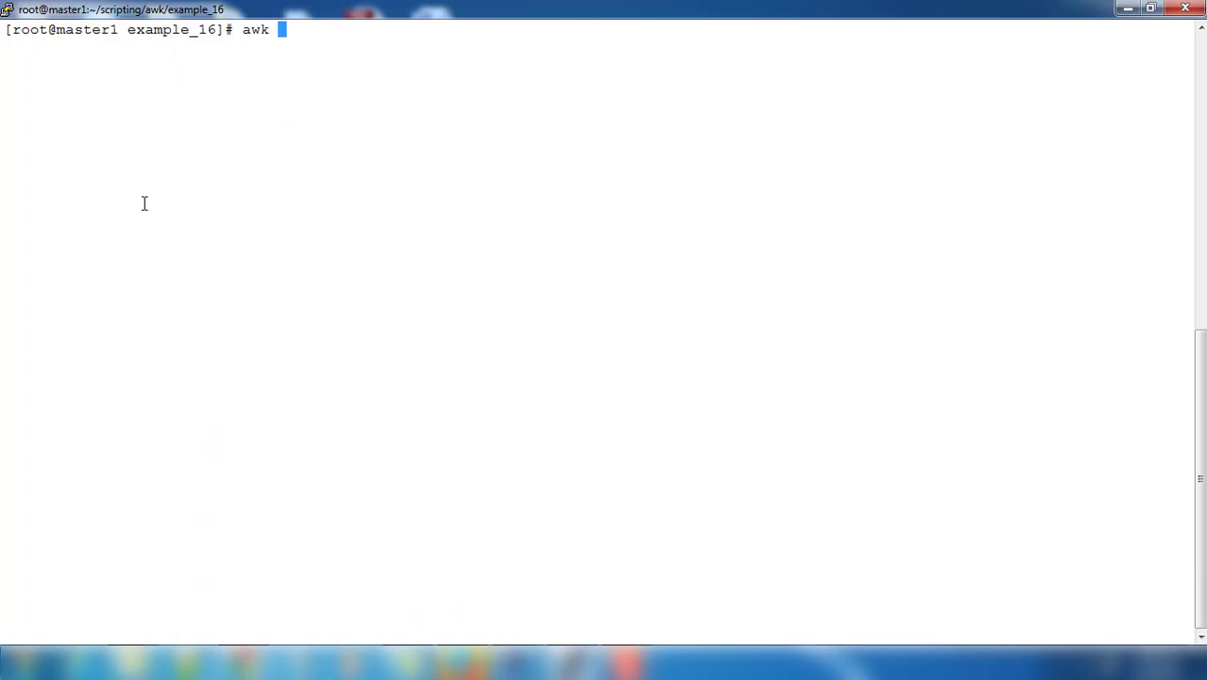
type("-f mywork.awk")
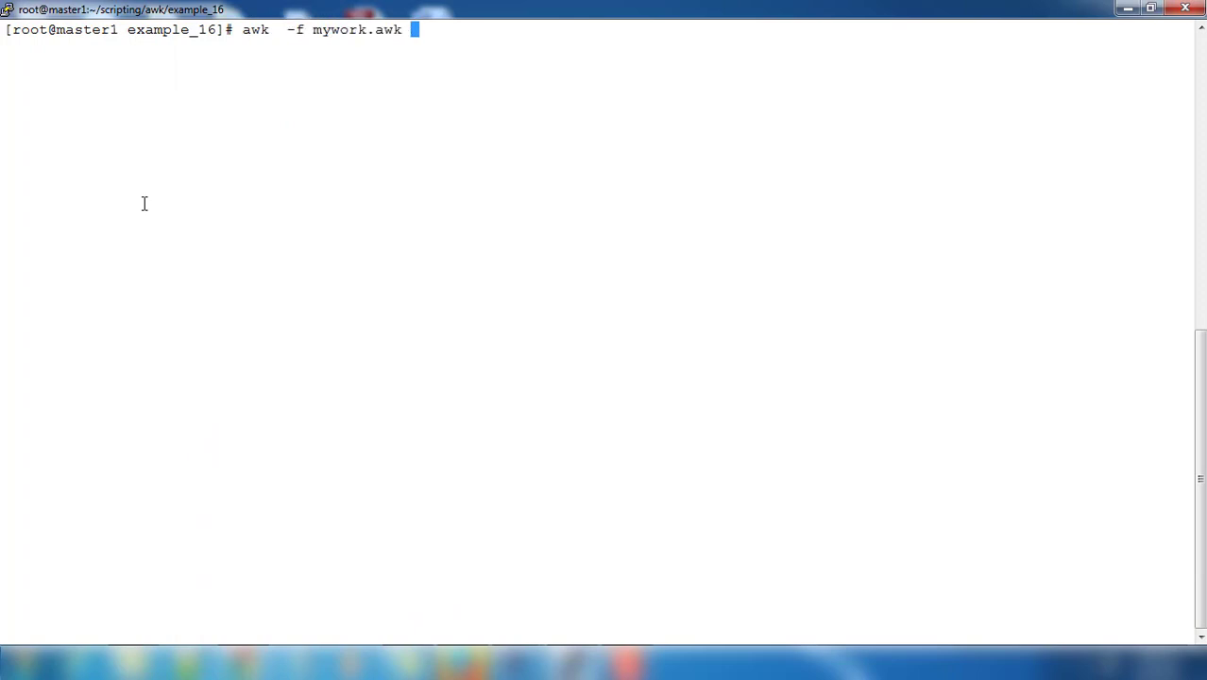
type("passwd")
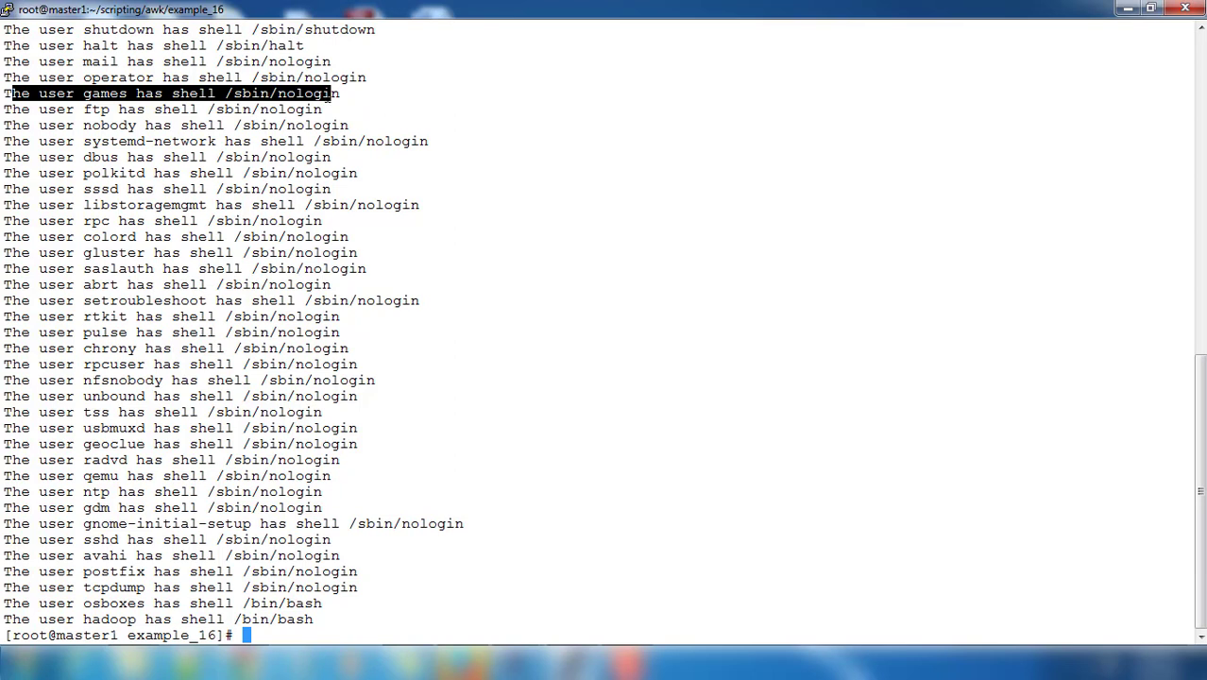
type("vim mywork.awk")
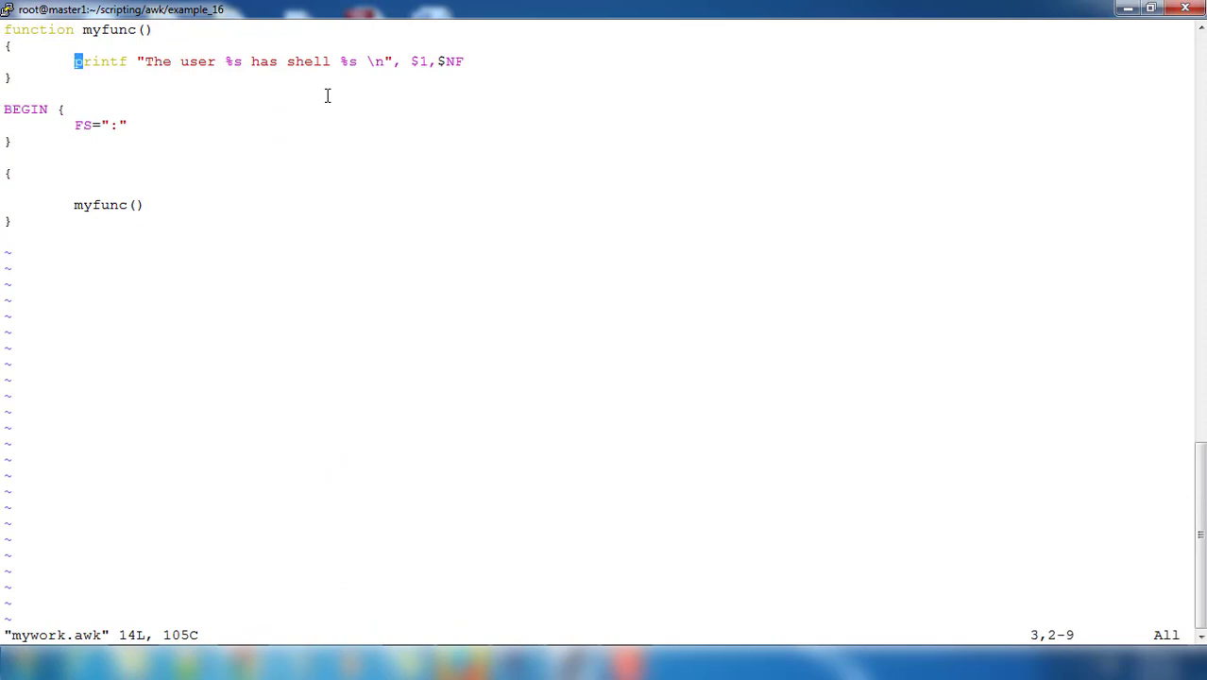
Change myfunc's output line to print $1 , "=>" , $NF and save.
key("i")
type("print  $1 , ")
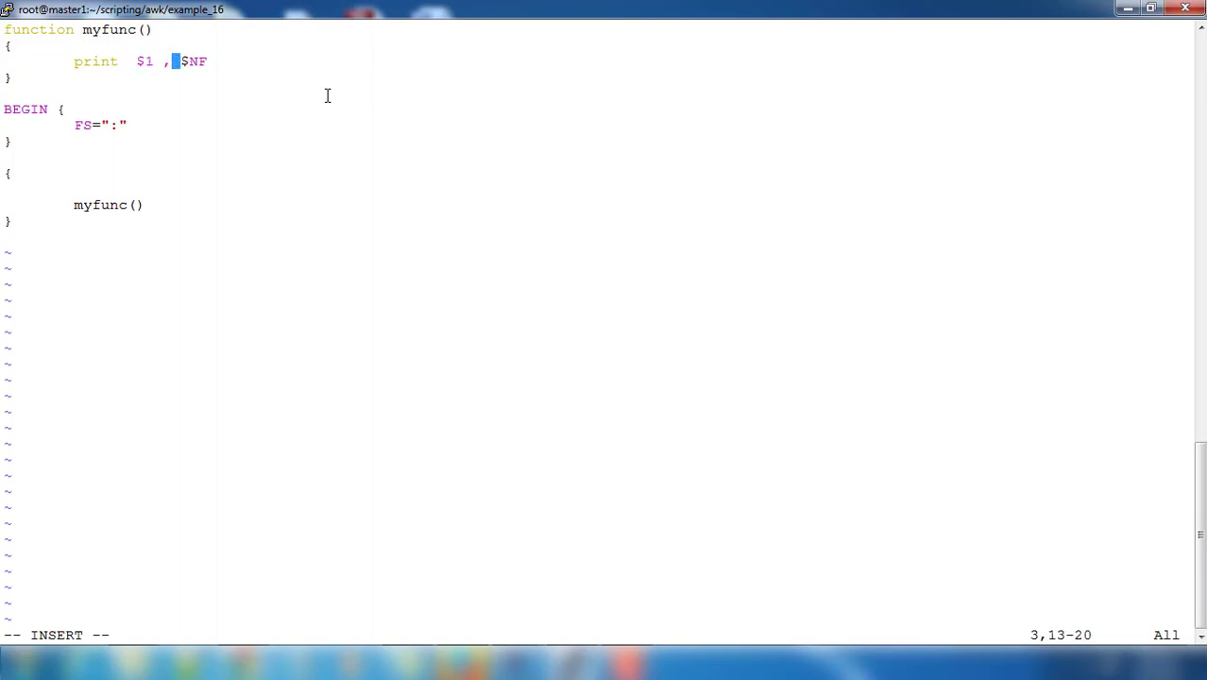
type("\"")
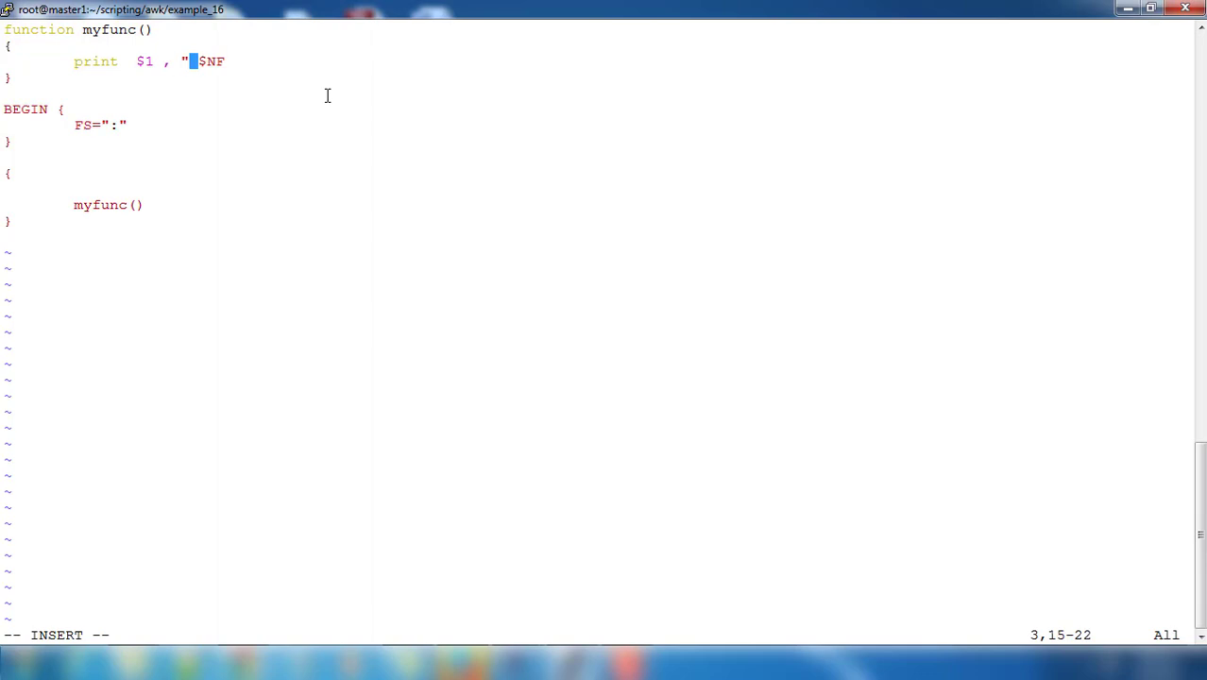
type("=>")
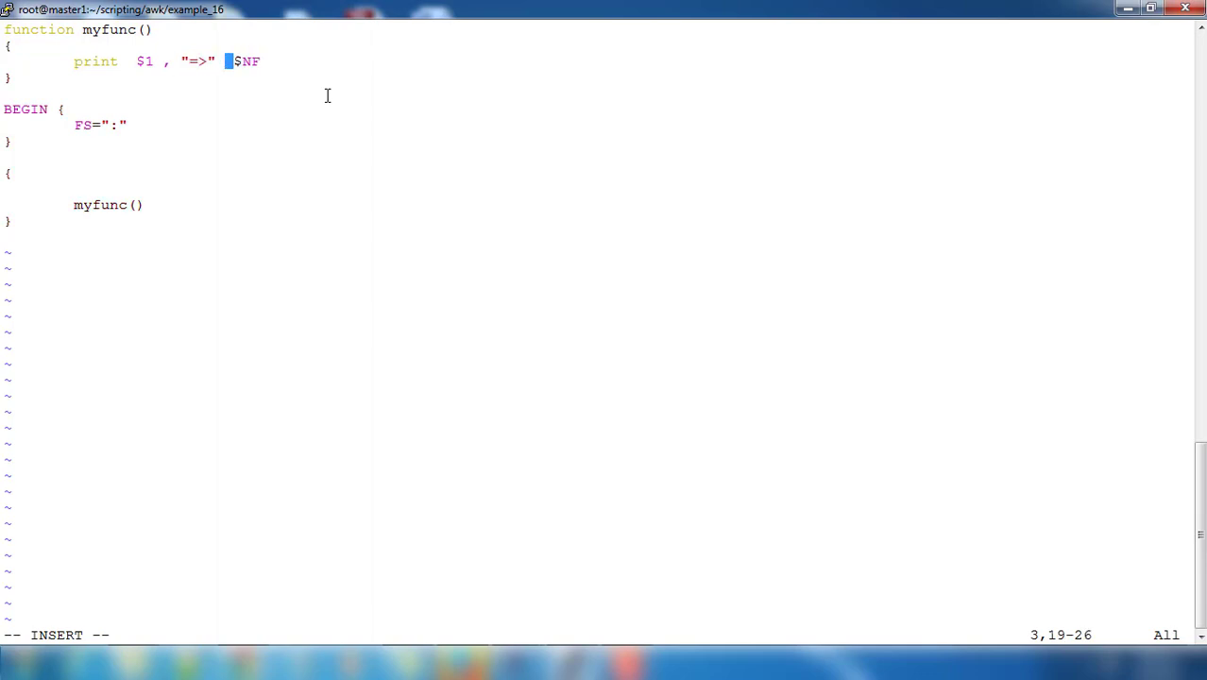
type(",")
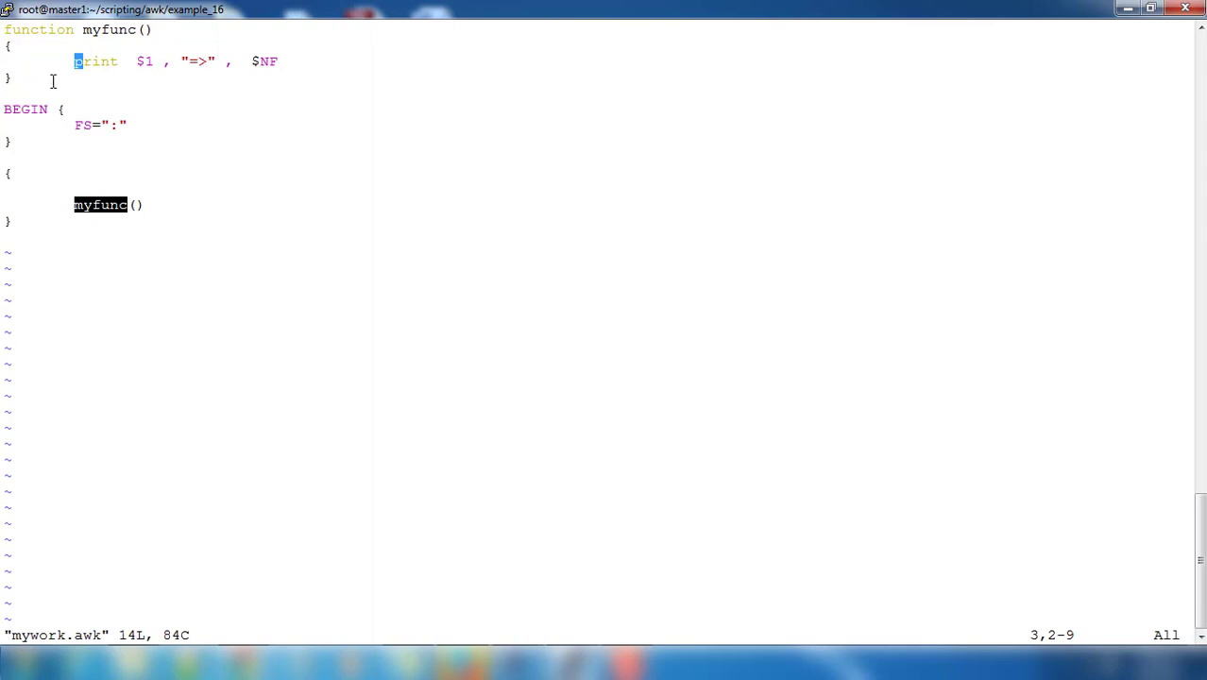
mouse_move(313, 251)
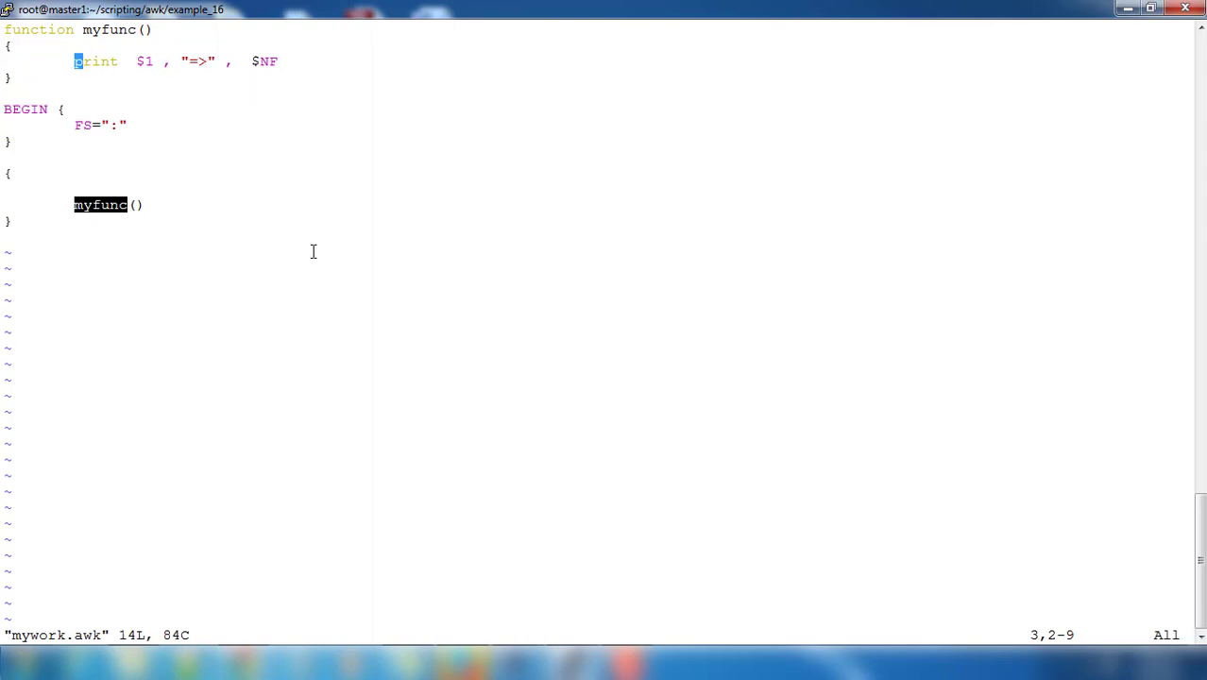
mouse_move(295, 252)
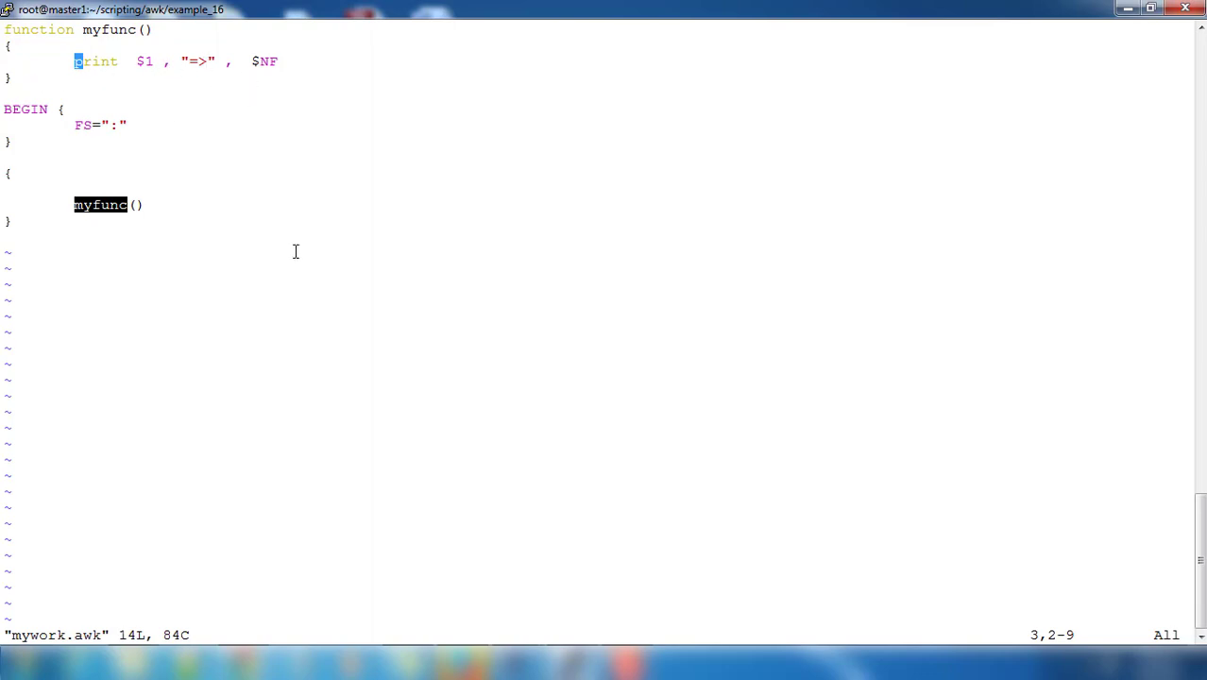